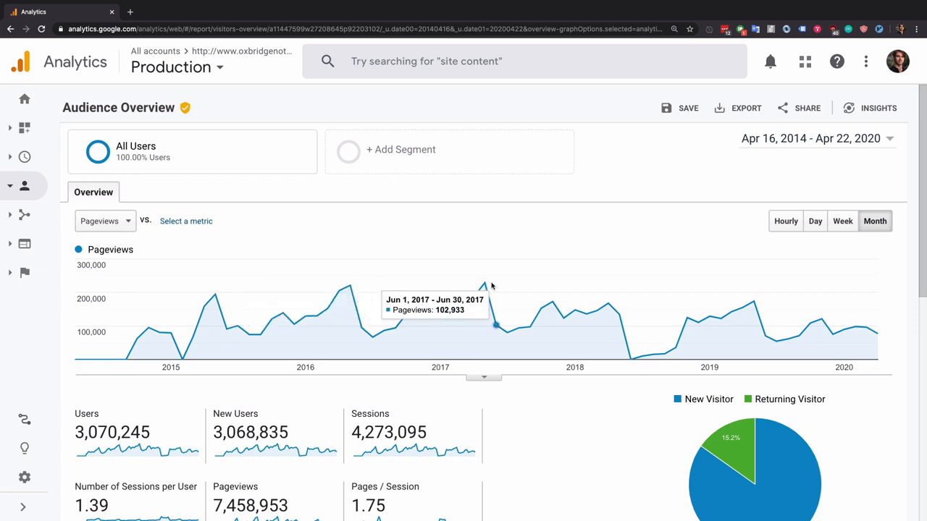
pyautogui.moveTo(484, 282)
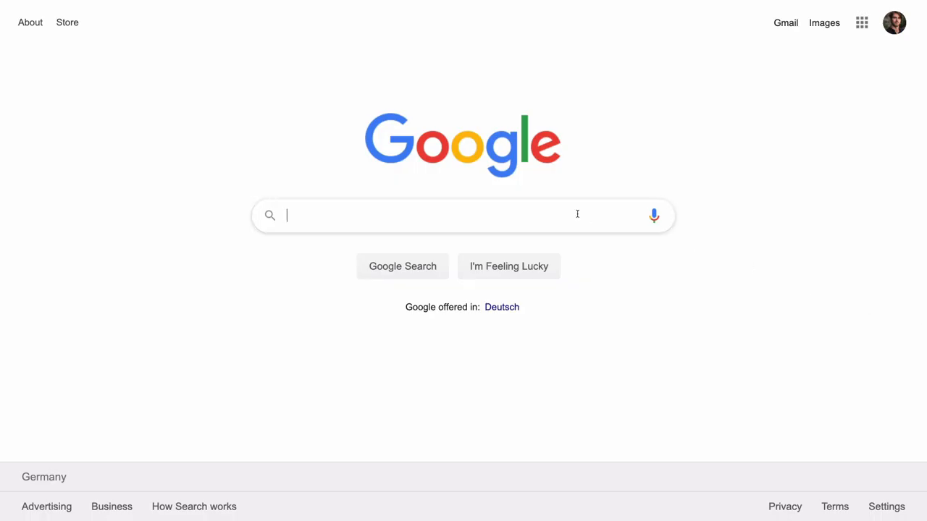
# - Search Google for 'keyword planner' and sign into Google Ads Keyword Planner with the manager account
pyautogui.click(464, 215)
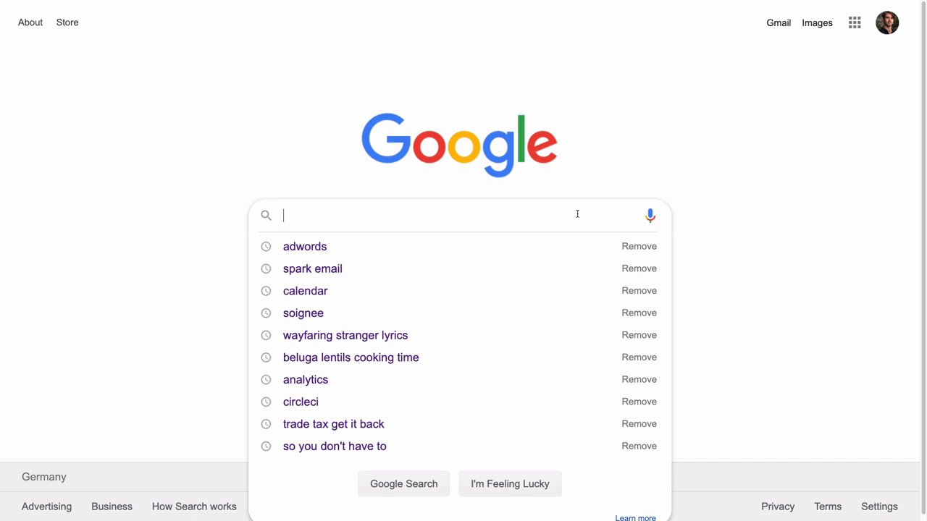
pyautogui.write('keywor')
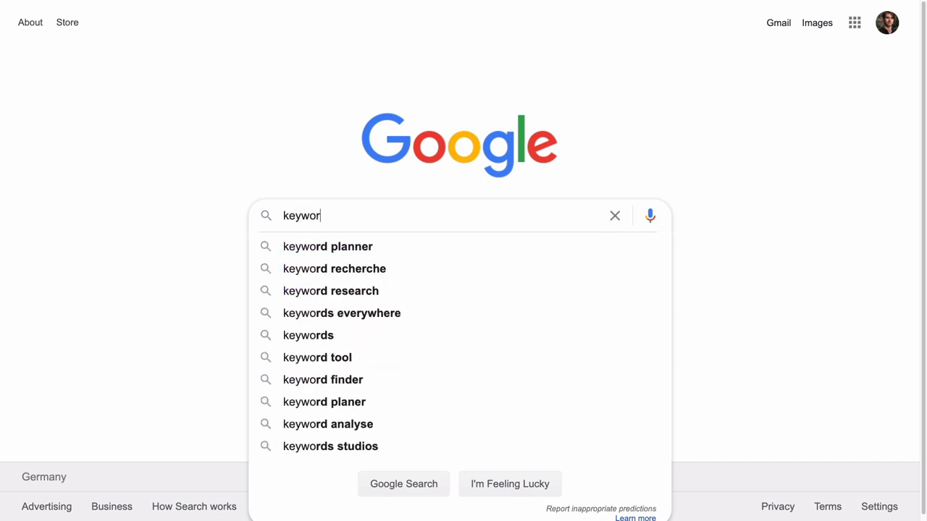
pyautogui.click(327, 246)
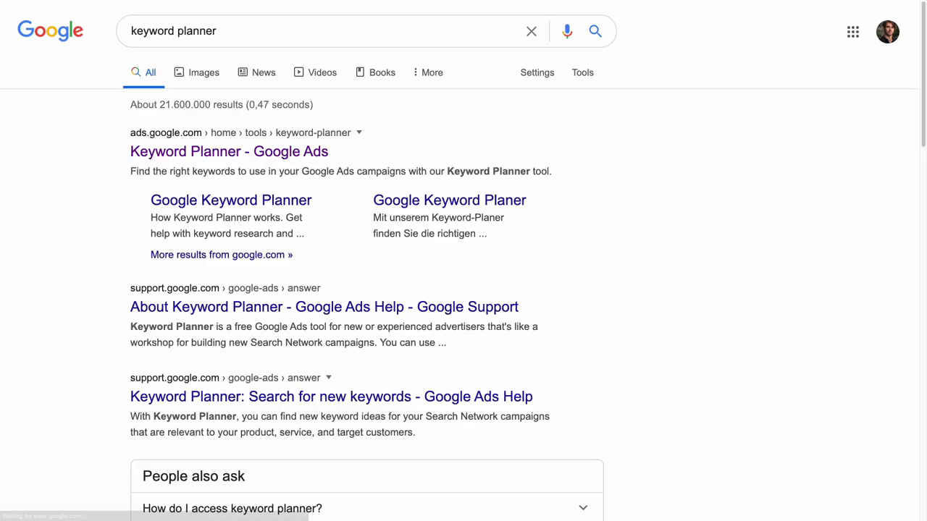
pyautogui.click(228, 151)
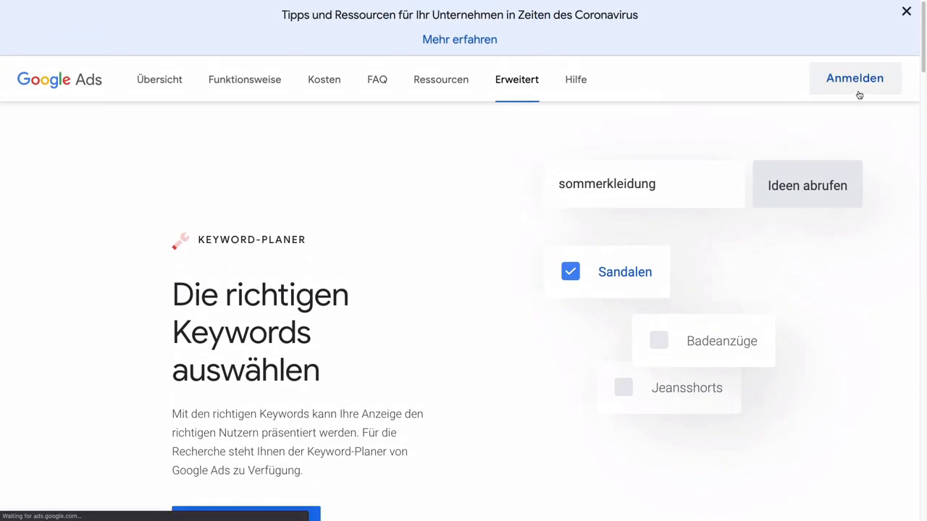
pyautogui.click(855, 78)
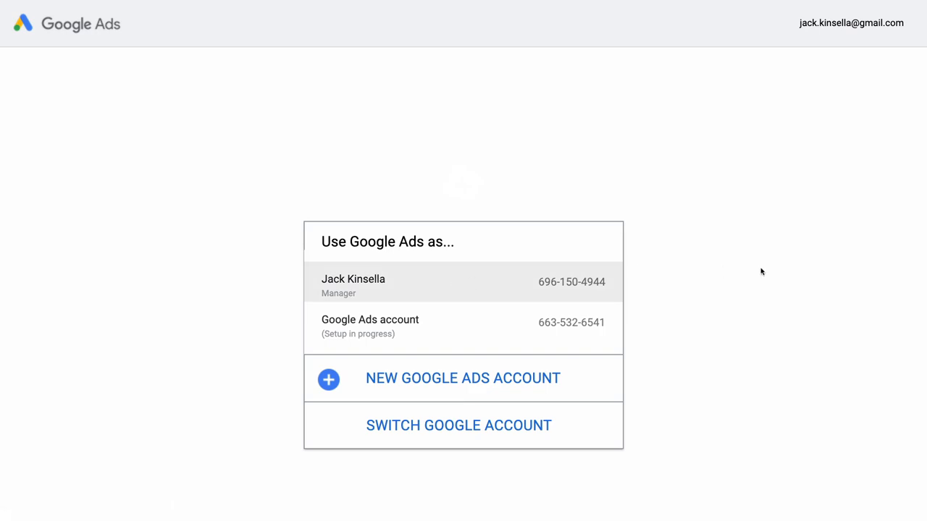
pyautogui.click(352, 282)
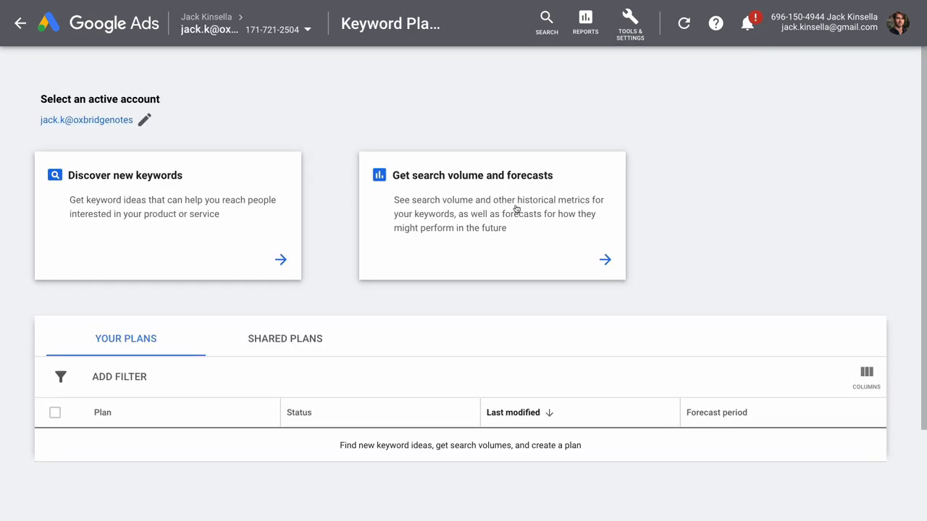
# - Submit law guide, law notes, law revision and other law keywords for search volume forecasts
pyautogui.click(492, 216)
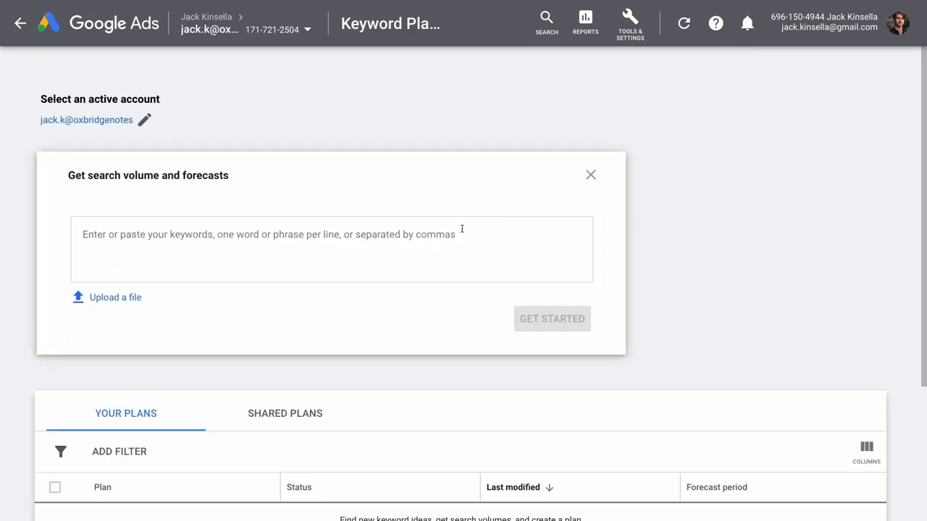
pyautogui.write('law guide')
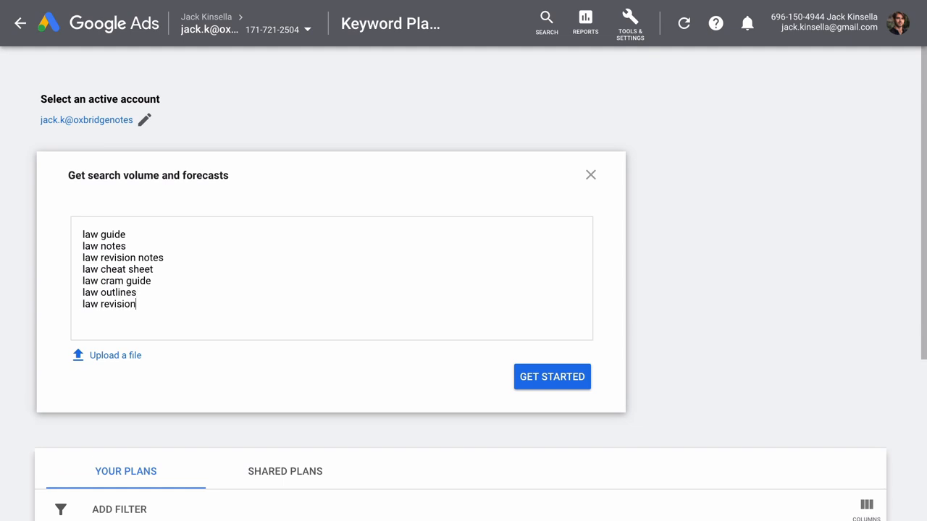
pyautogui.click(552, 377)
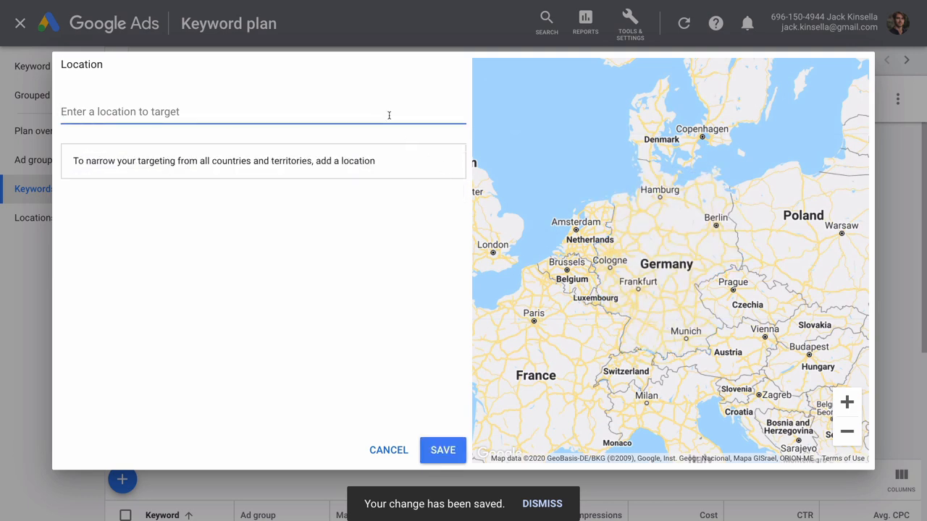
# - Target the plan at the United Kingdom and view the keywords' historical monthly searches
pyautogui.write('united')
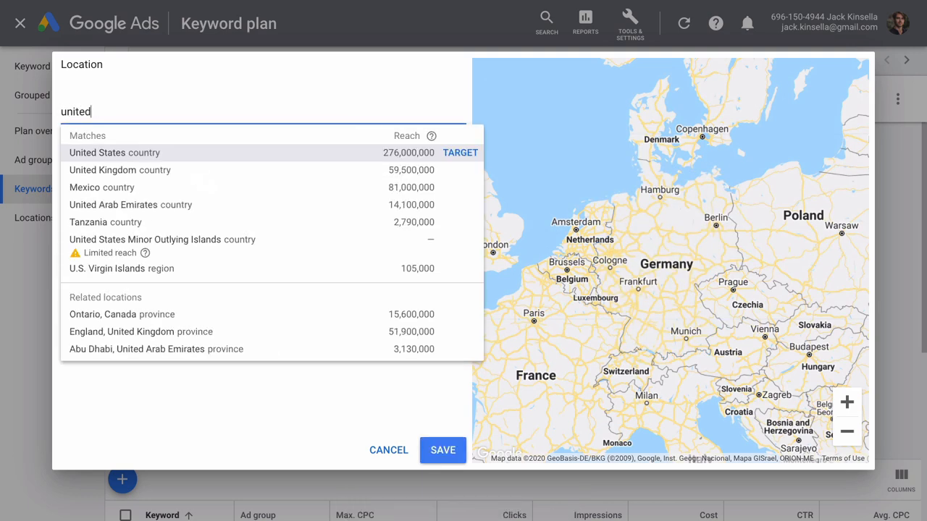
pyautogui.click(102, 170)
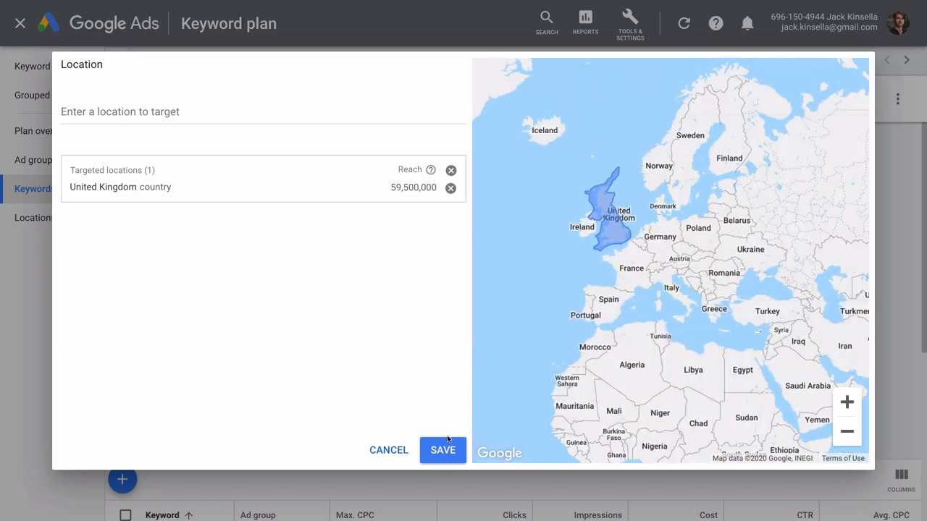
pyautogui.click(443, 450)
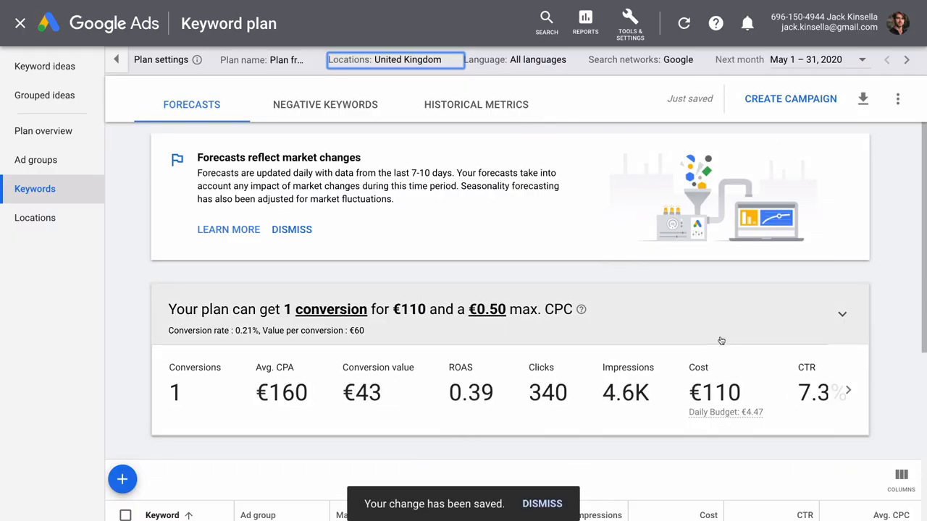
pyautogui.moveTo(522, 140)
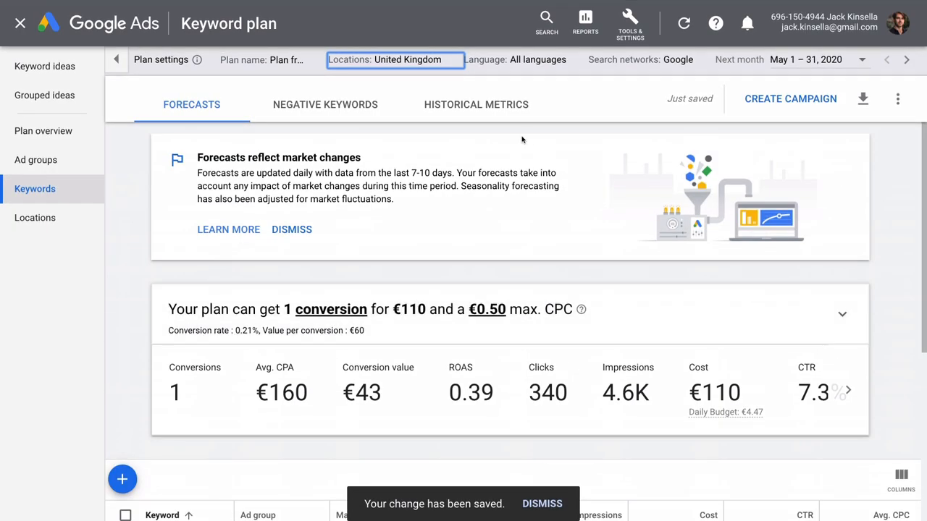
pyautogui.click(475, 104)
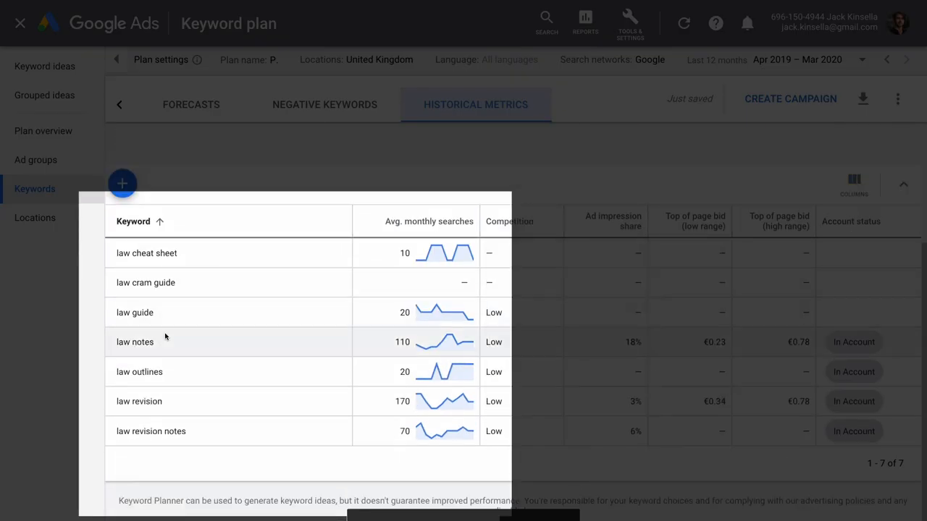
pyautogui.moveTo(163, 401)
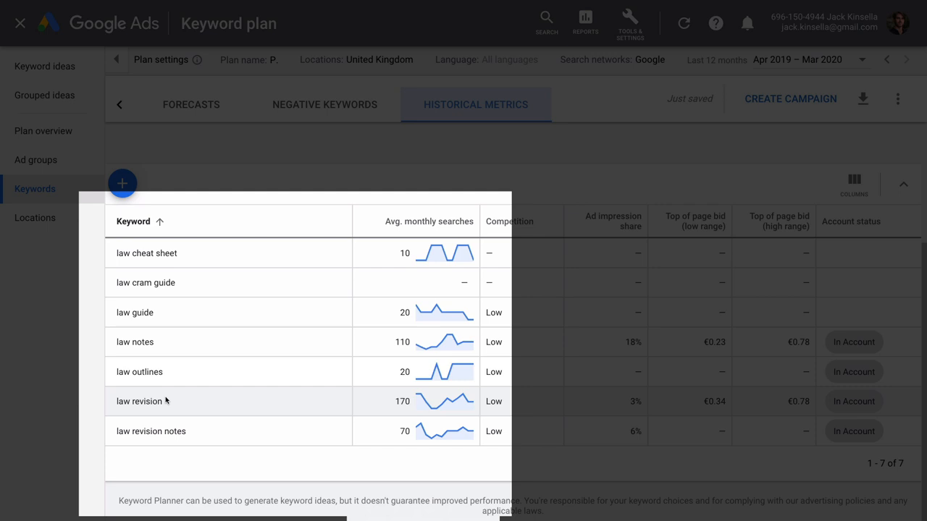
pyautogui.moveTo(178, 350)
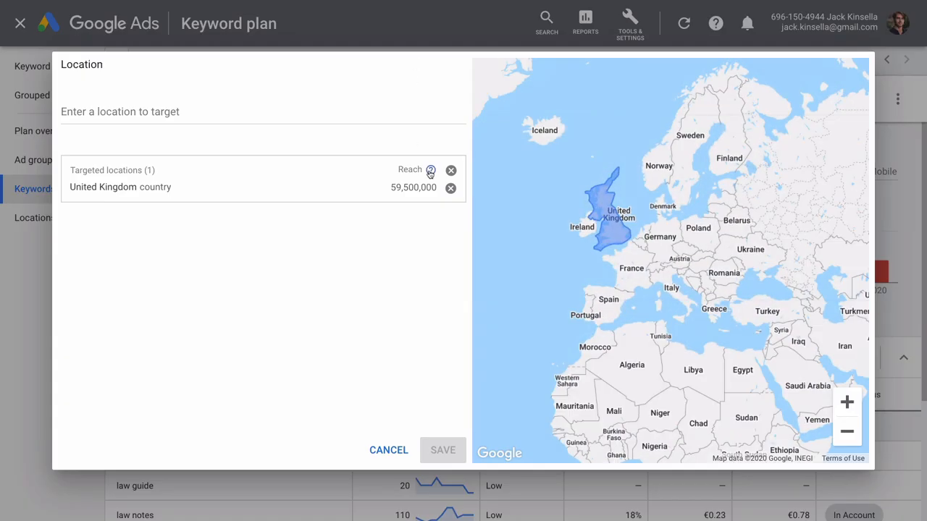
# - Switch the plan's location target from the United Kingdom to the United States
pyautogui.write('united states')
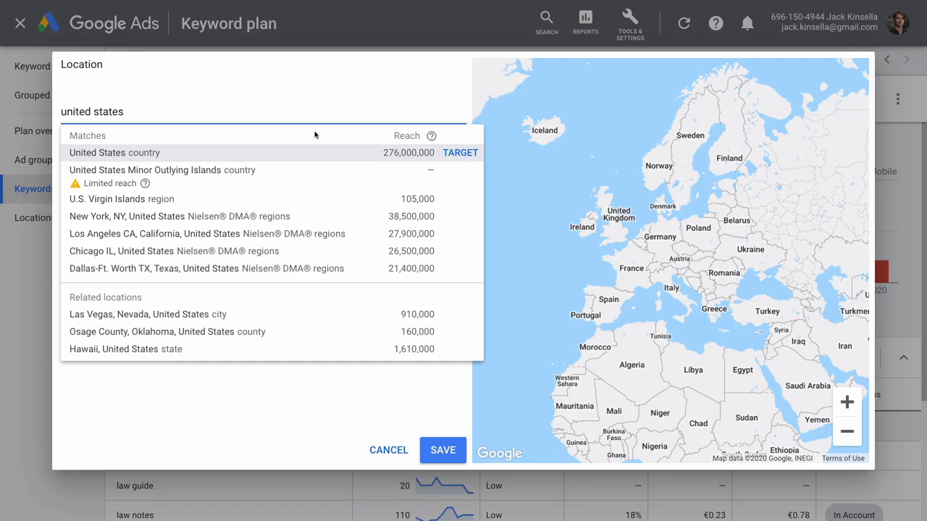
pyautogui.click(442, 449)
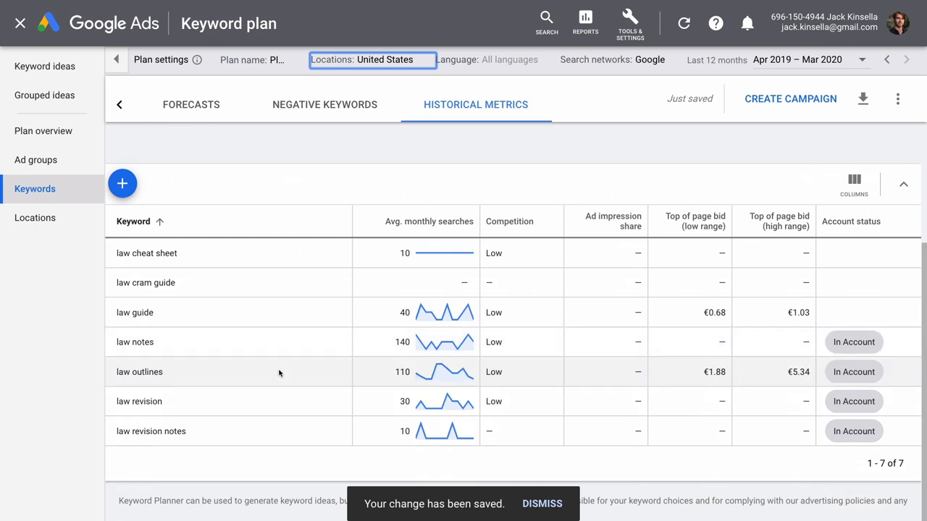
pyautogui.moveTo(331, 342)
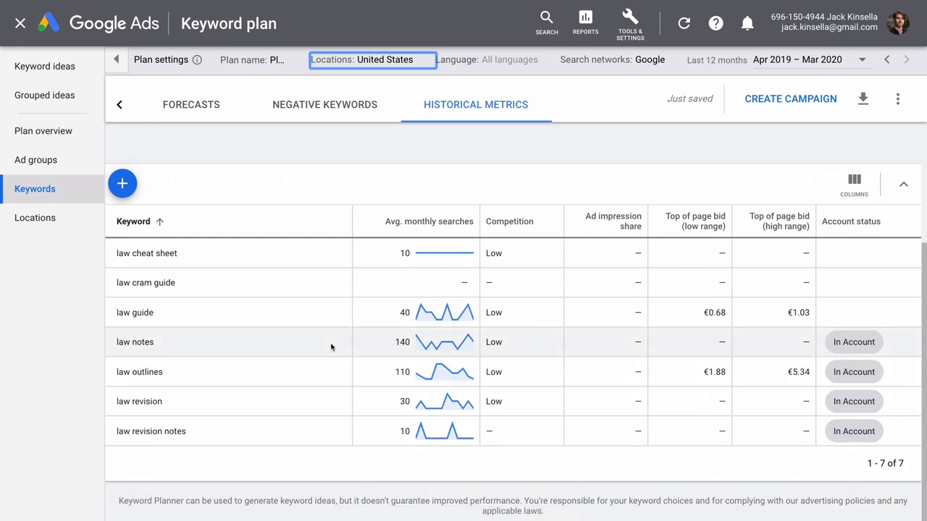
pyautogui.moveTo(332, 346)
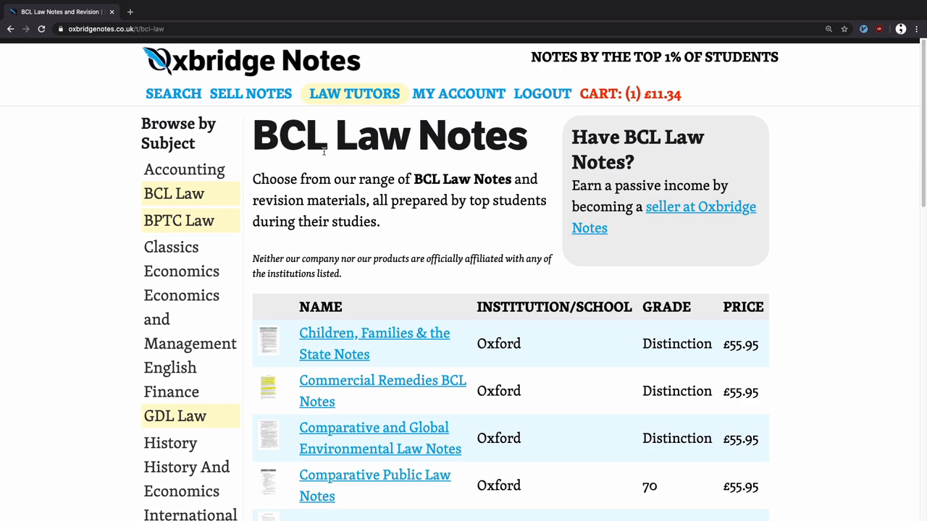
pyautogui.moveTo(312, 63)
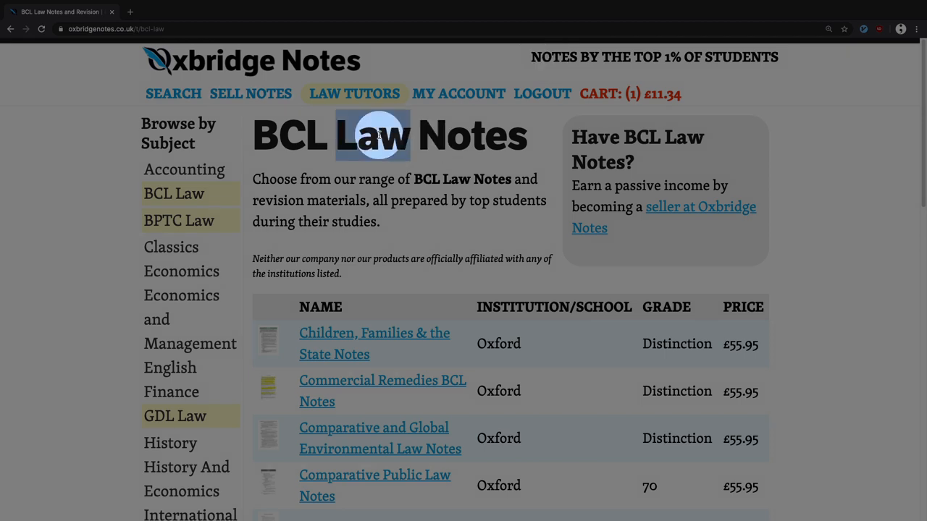
# - Open the Children, Families & the State notes, then the US notes site, accepting its cookie notice
pyautogui.click(375, 343)
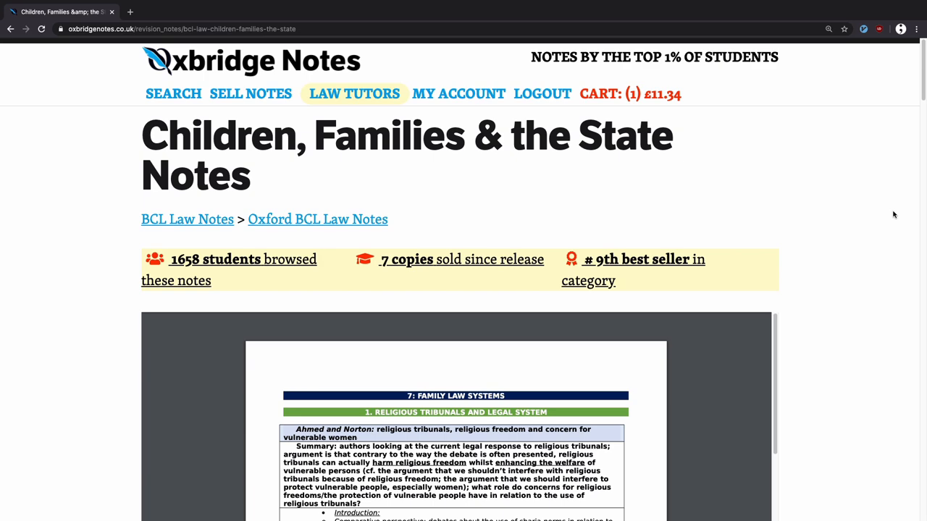
pyautogui.scroll(-3)
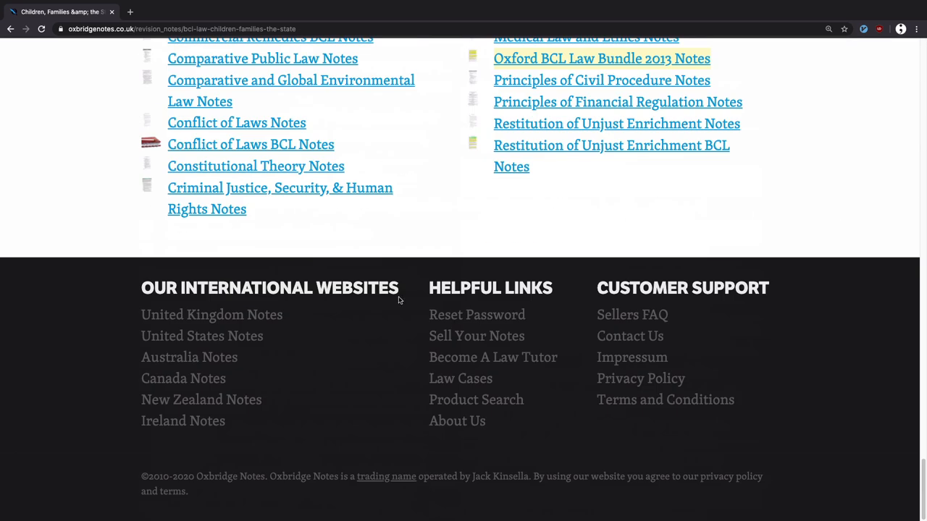
pyautogui.click(202, 336)
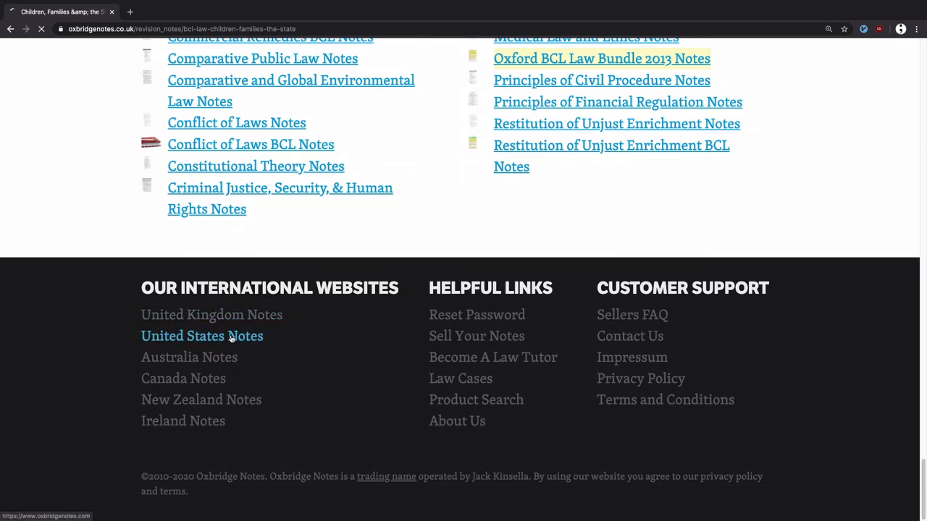
pyautogui.click(202, 336)
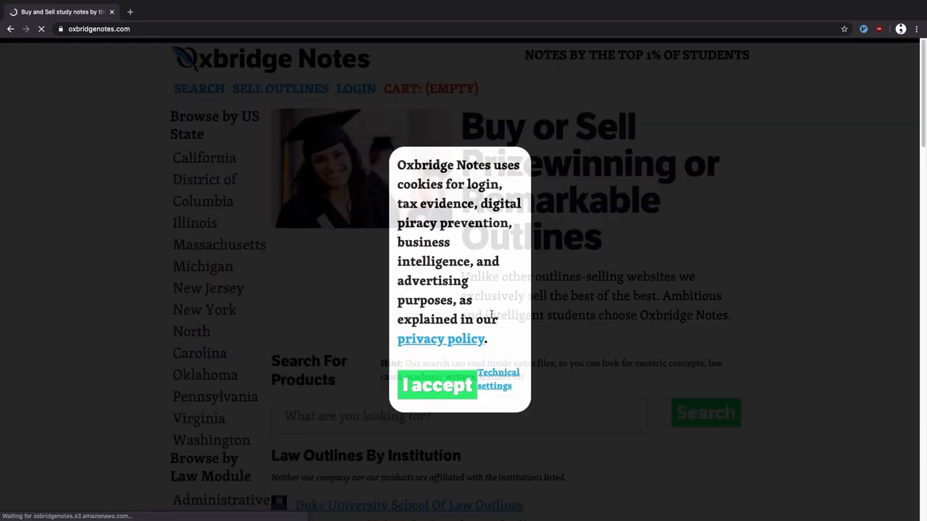
pyautogui.click(436, 384)
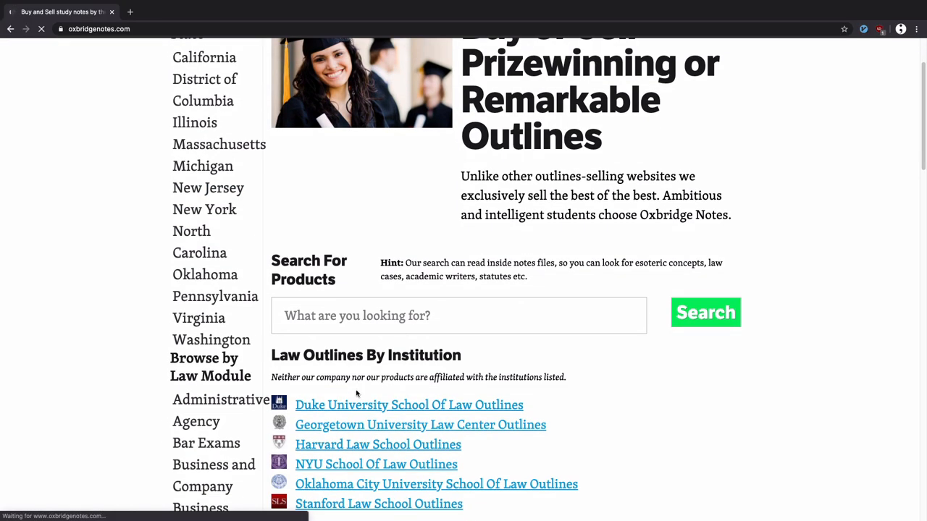
pyautogui.click(409, 405)
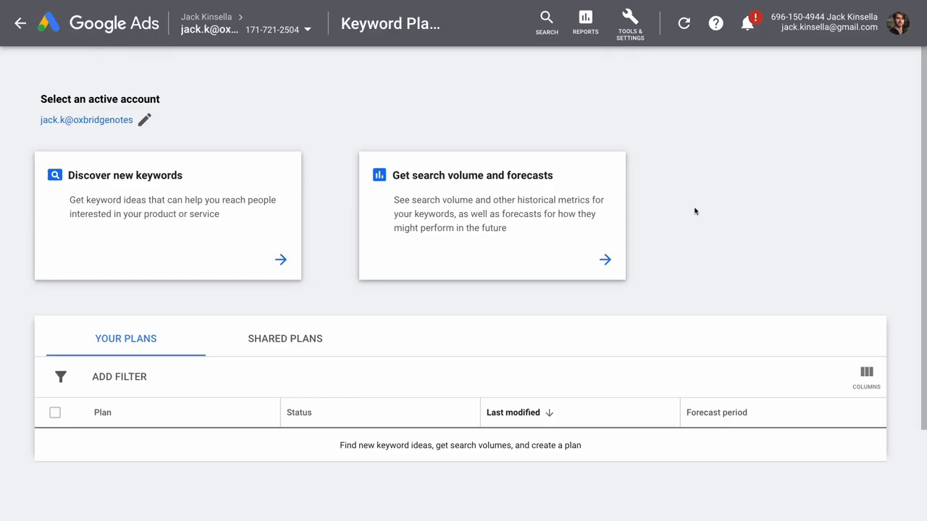
pyautogui.moveTo(516, 209)
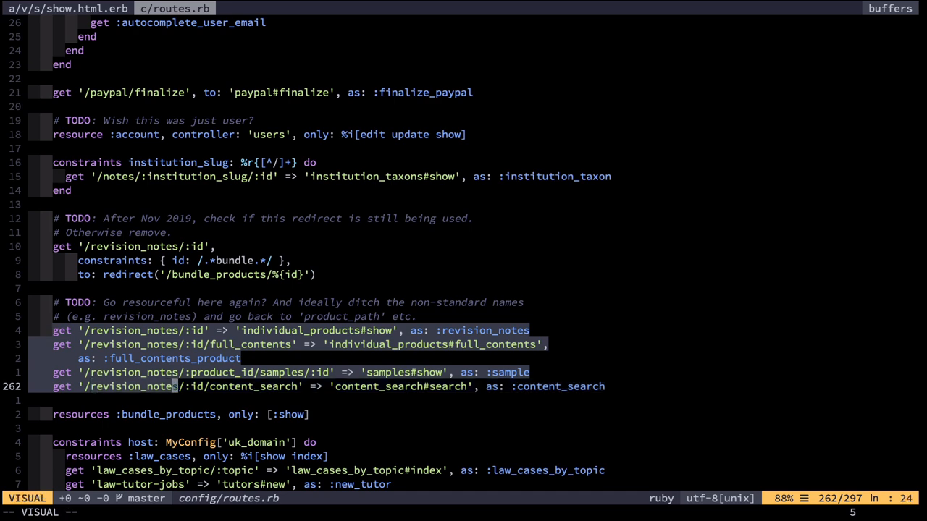
# - Leave visual mode on the revision_notes route lines in config/routes.rb
pyautogui.press('Escape')
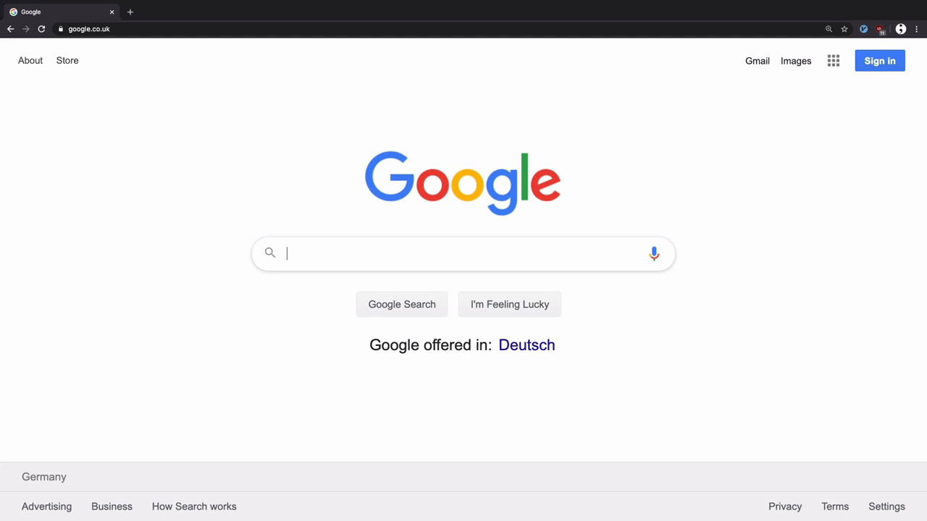
# - Search google.co.uk for 'medical law notes'
pyautogui.write('medical')
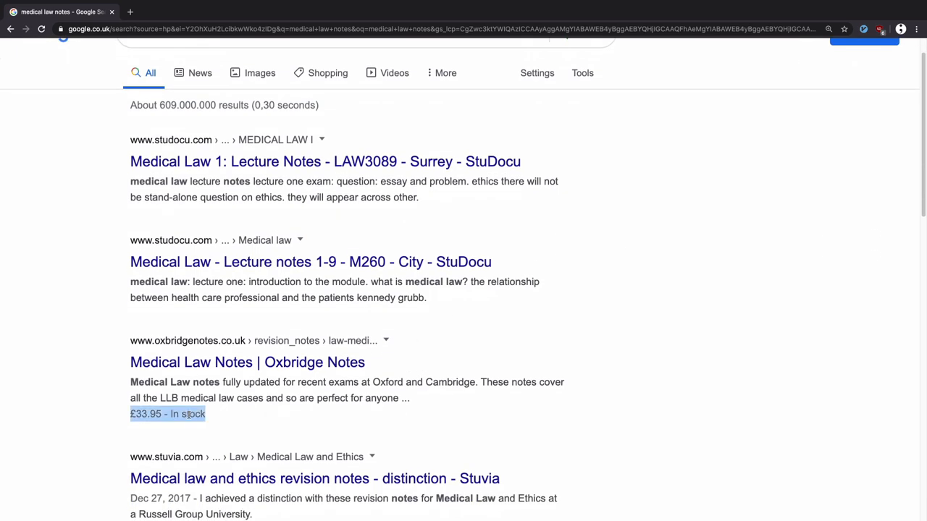
pyautogui.moveTo(221, 392)
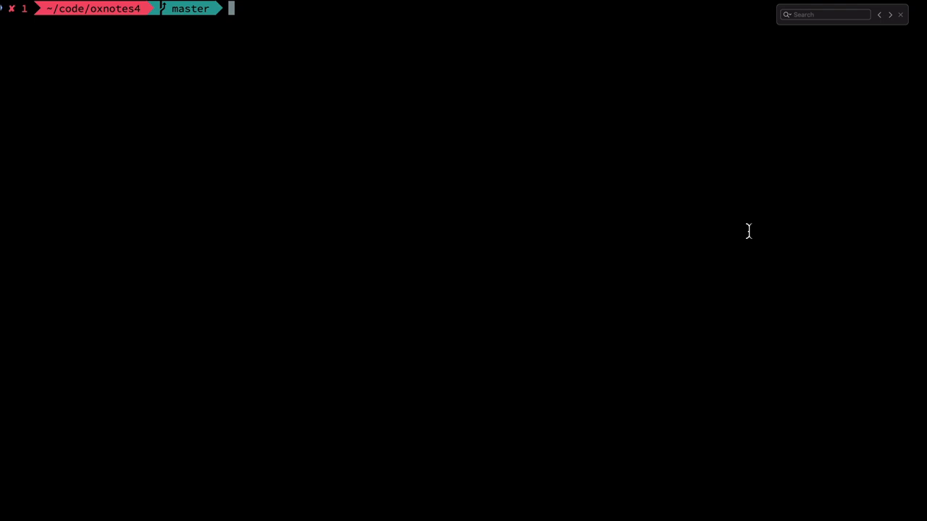
# - Enter 'prod' at the terminal prompt
pyautogui.write('prod')
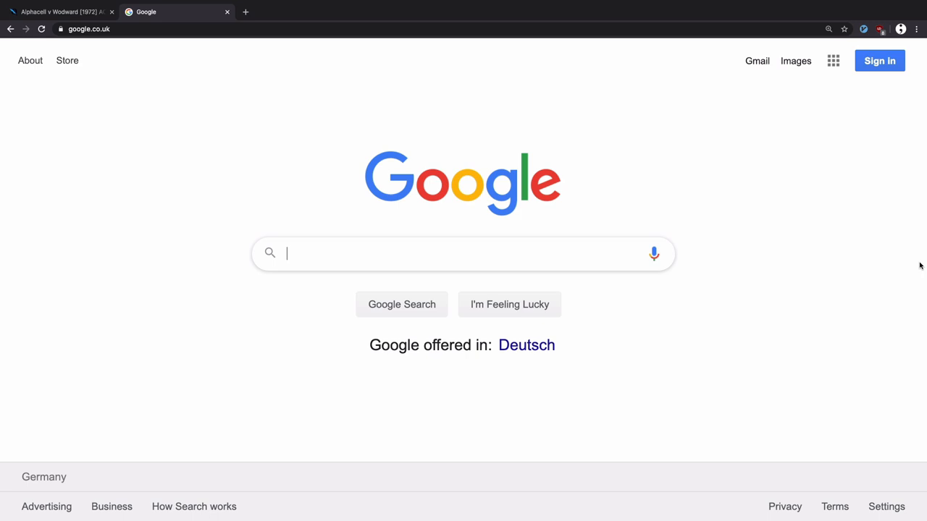
# - Search 'google structured data gallery' and browse the search gallery's structured data features
pyautogui.write('google structured data gallery')
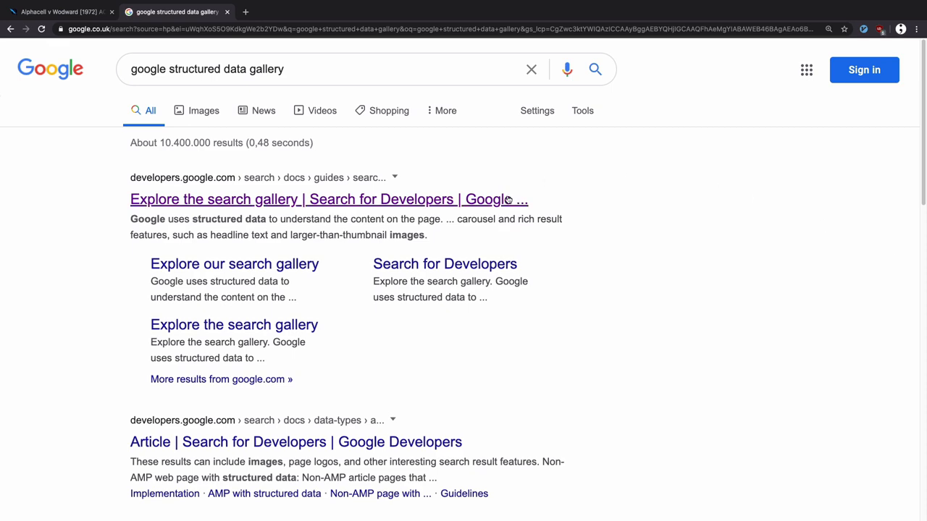
pyautogui.click(328, 199)
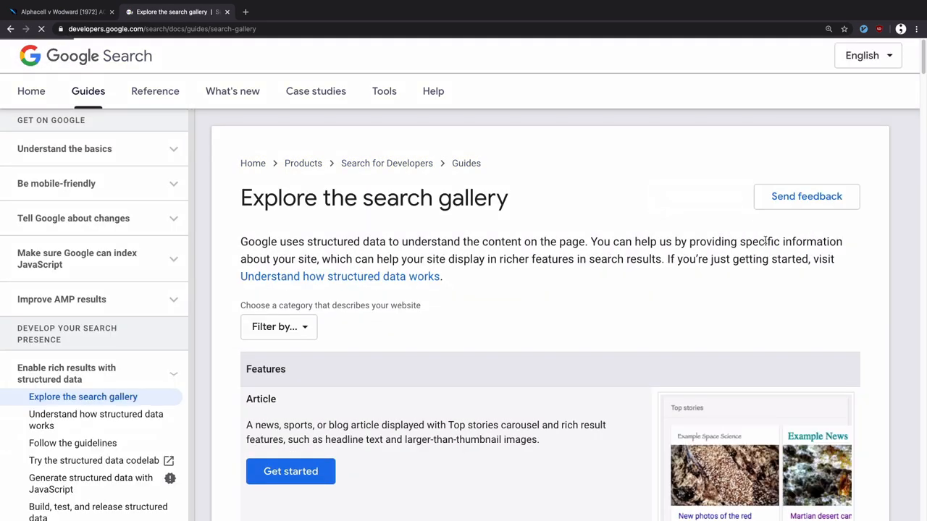
pyautogui.scroll(-3)
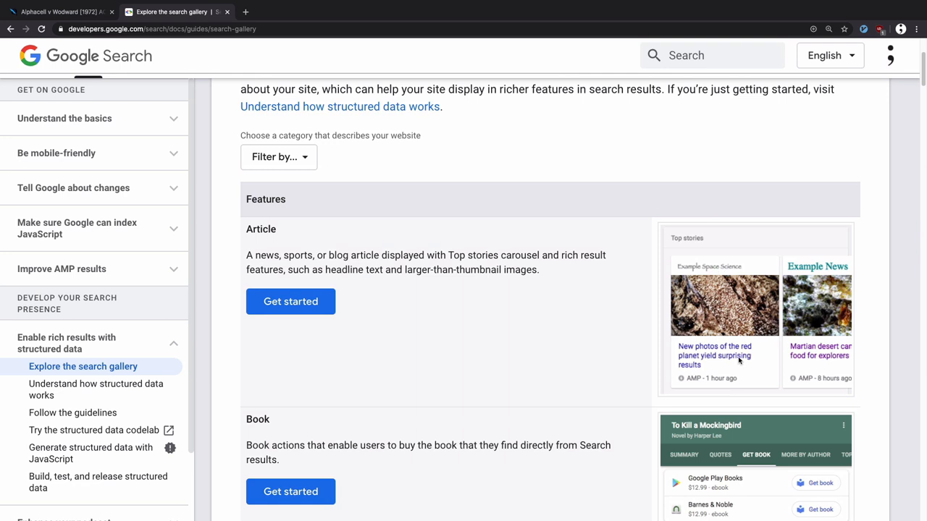
pyautogui.moveTo(729, 368)
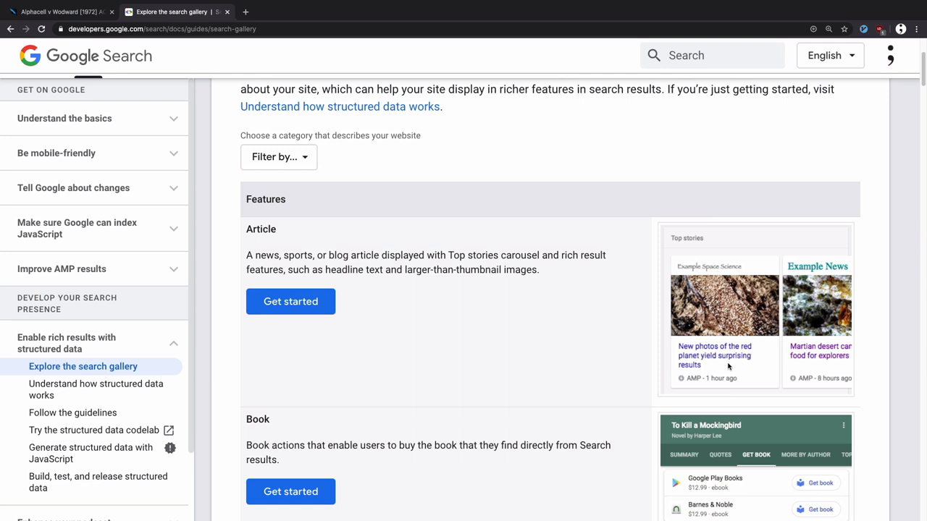
pyautogui.scroll(-3)
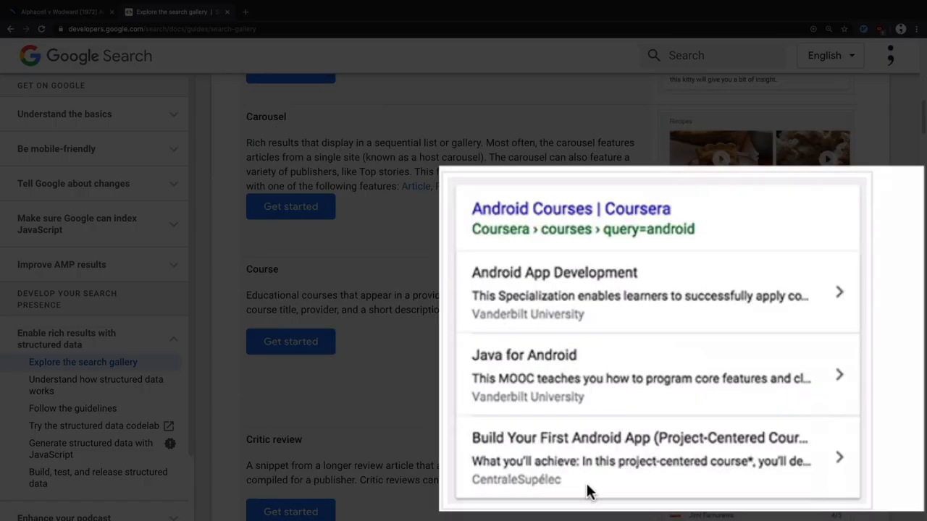
pyautogui.scroll(-3)
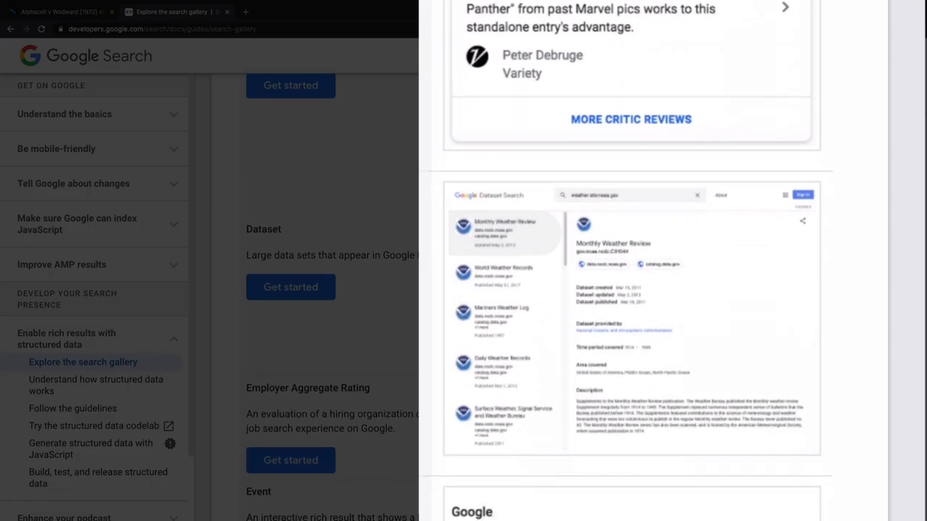
pyautogui.scroll(-3)
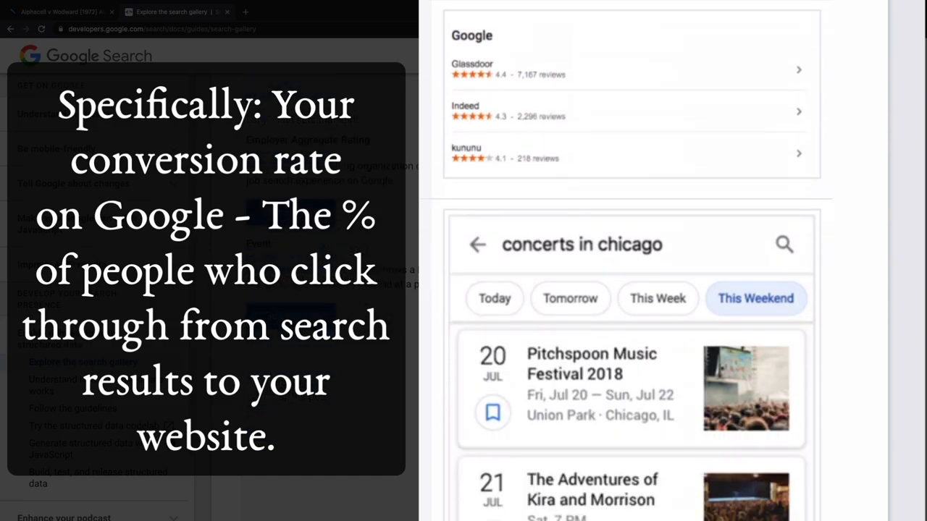
pyautogui.scroll(-3)
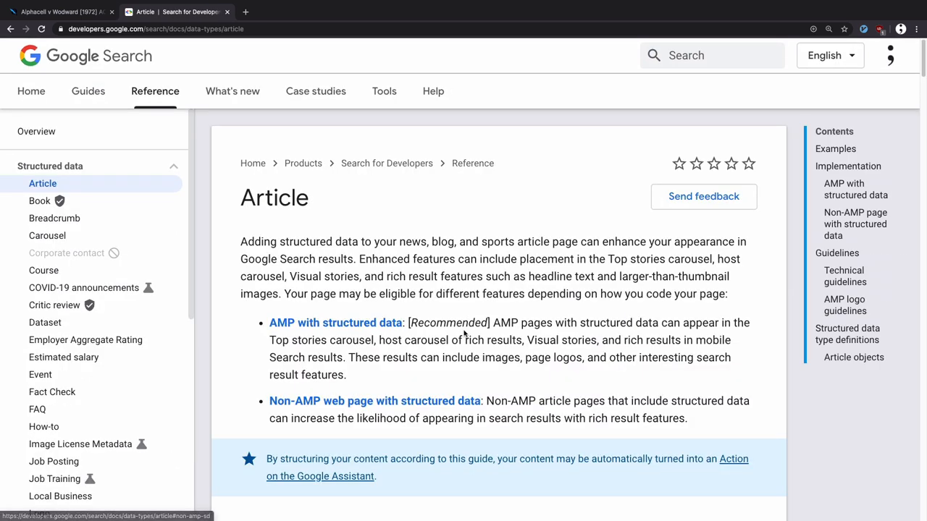
pyautogui.scroll(-3)
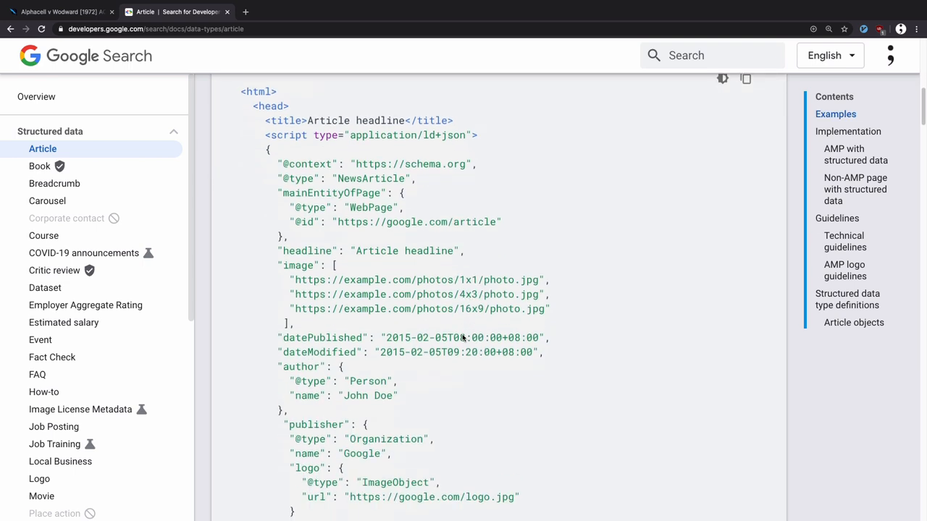
pyautogui.scroll(-3)
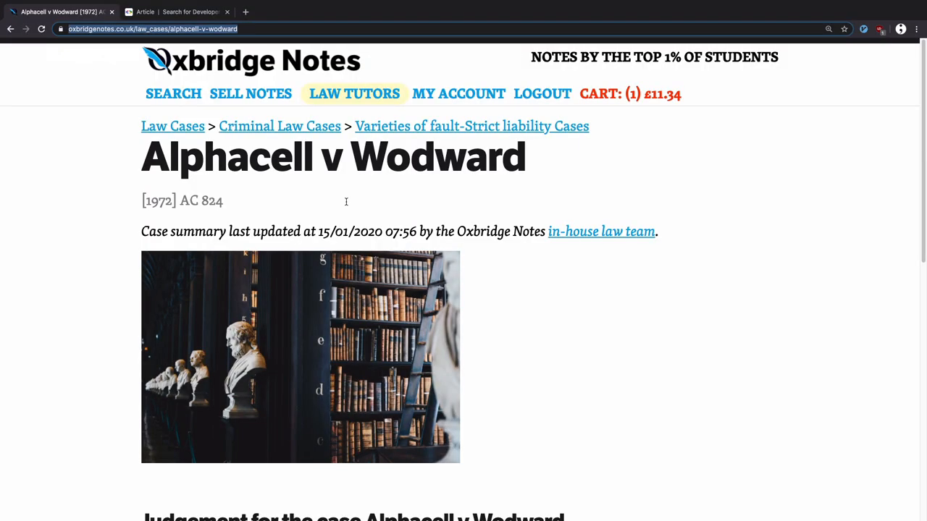
# - Inspect the Alphacell v Wodward page markup in DevTools to locate its Article JSON-LD
pyautogui.scroll(-3)
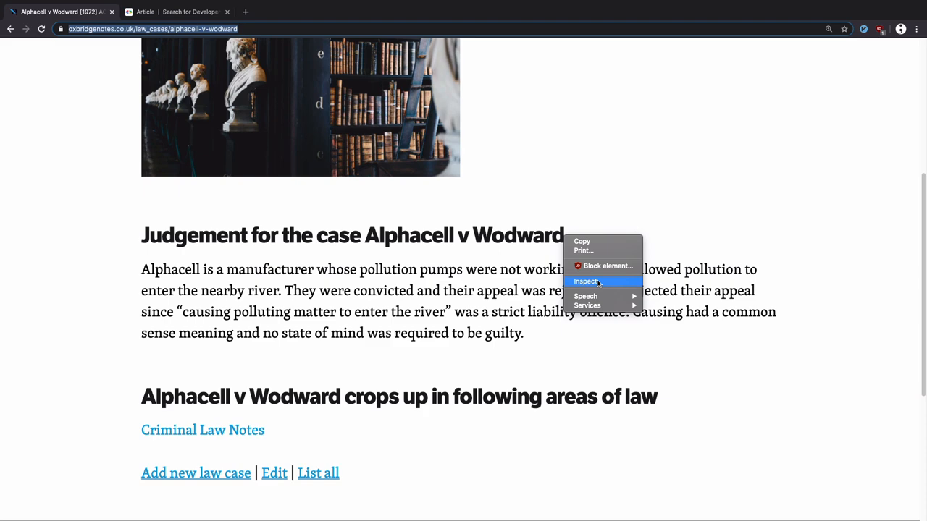
pyautogui.click(585, 281)
pyautogui.write('article')
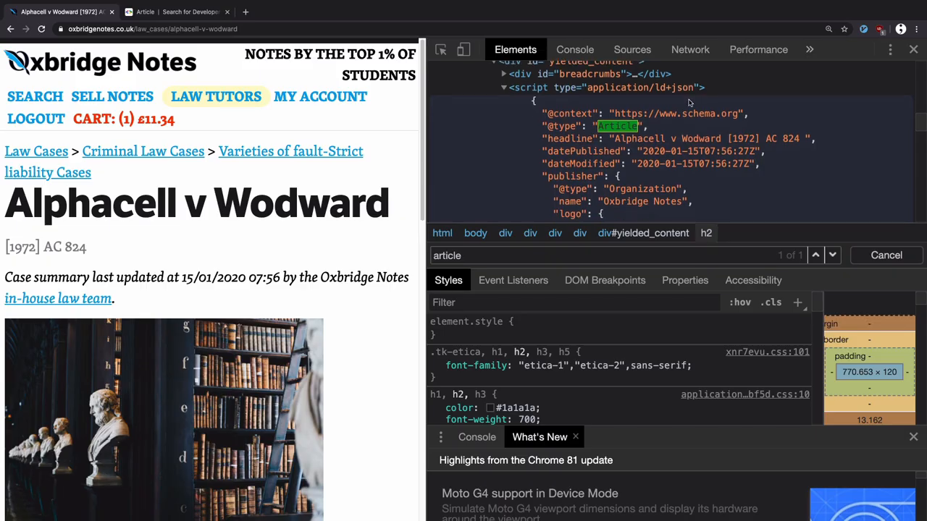
pyautogui.scroll(-3)
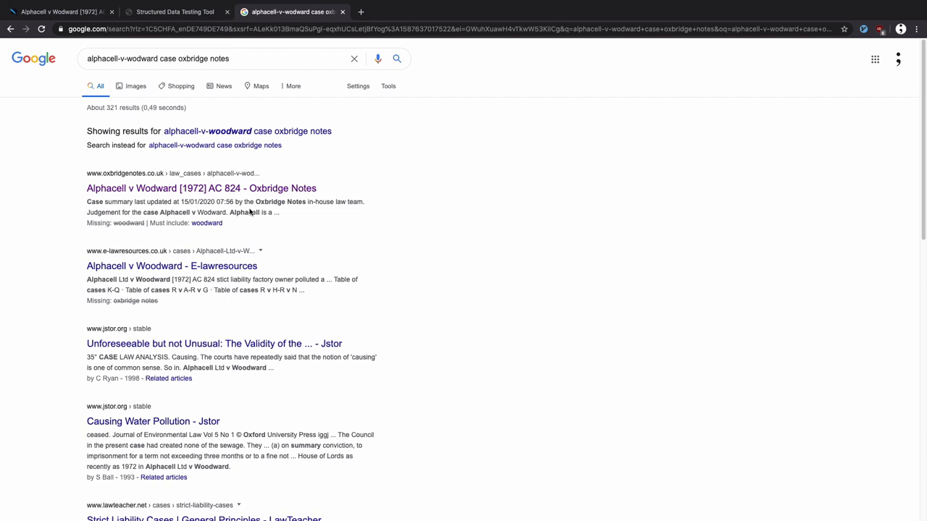
pyautogui.moveTo(246, 224)
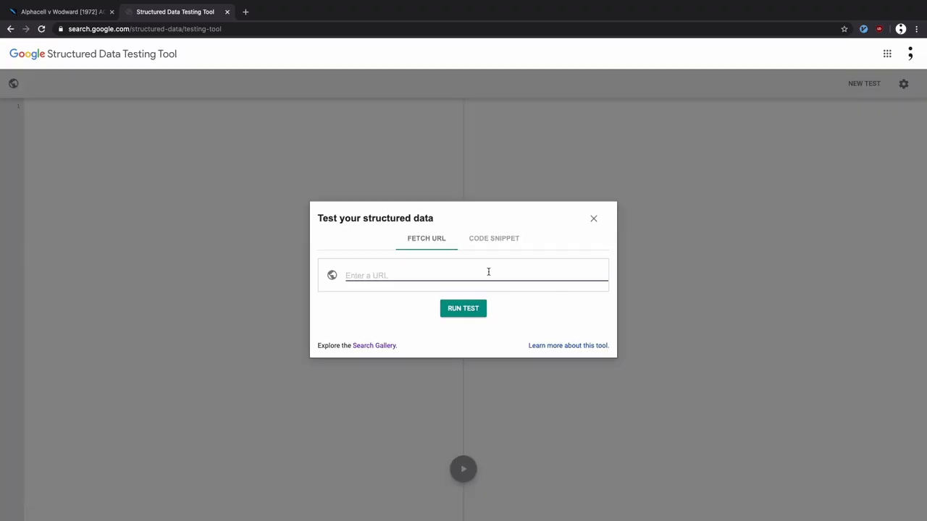
# - Test the Alphacell v Wodward case URL and open the Article warning's mainEntityOfPage definition
pyautogui.write('https://www.oxbridgenotes.co.uk/law_cases/alphacell-v-wodward')
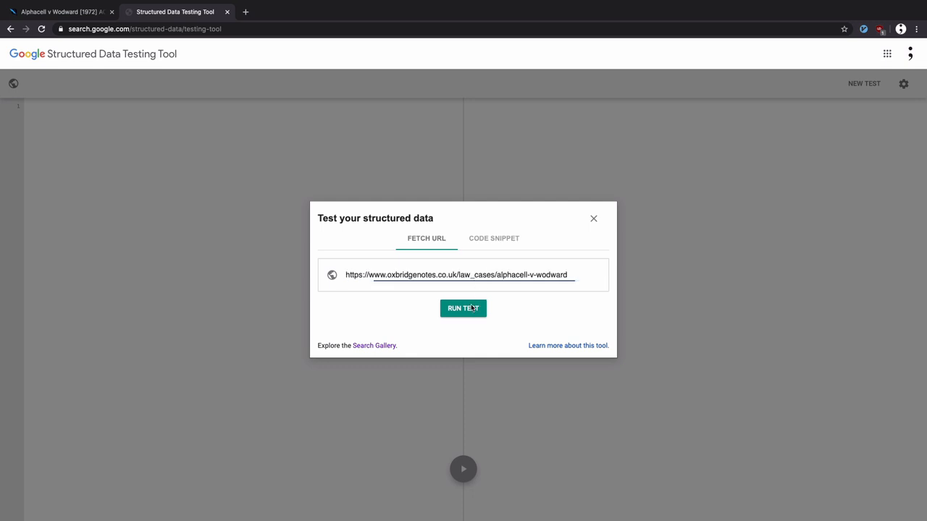
pyautogui.click(463, 308)
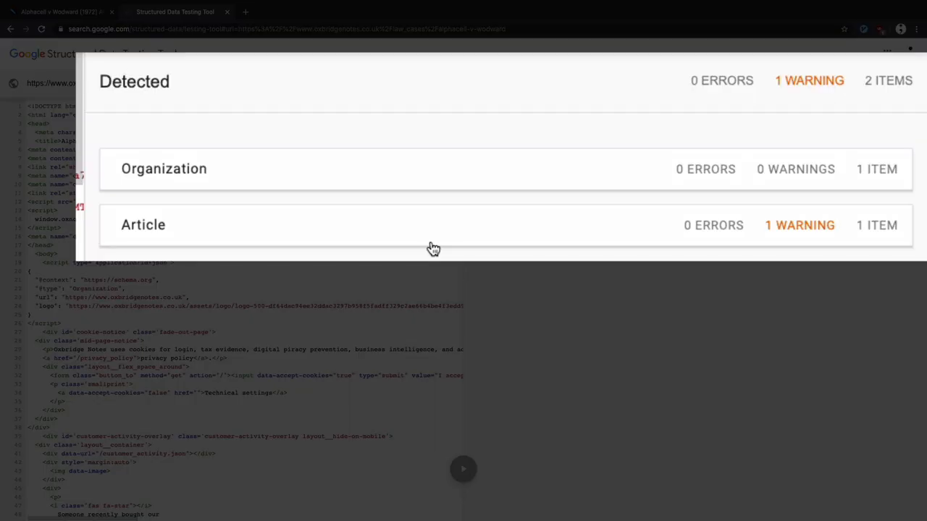
pyautogui.click(142, 225)
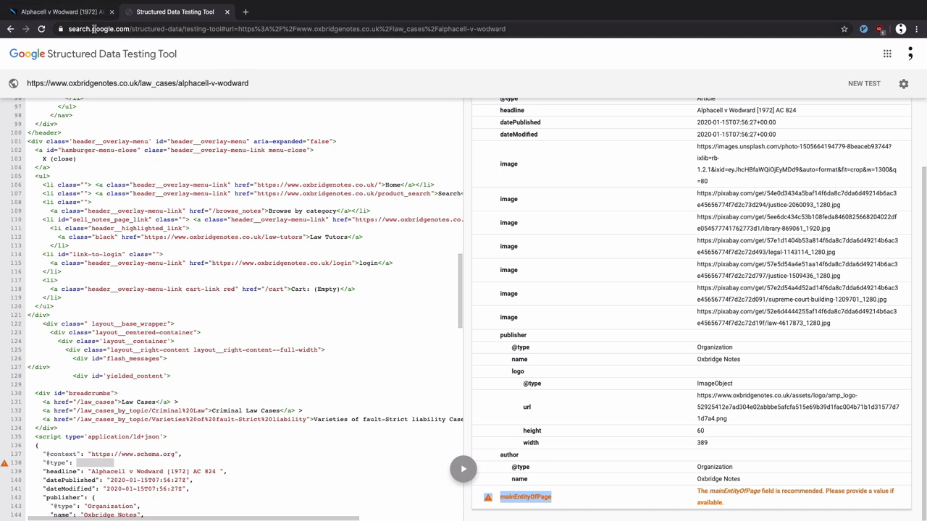
pyautogui.click(525, 496)
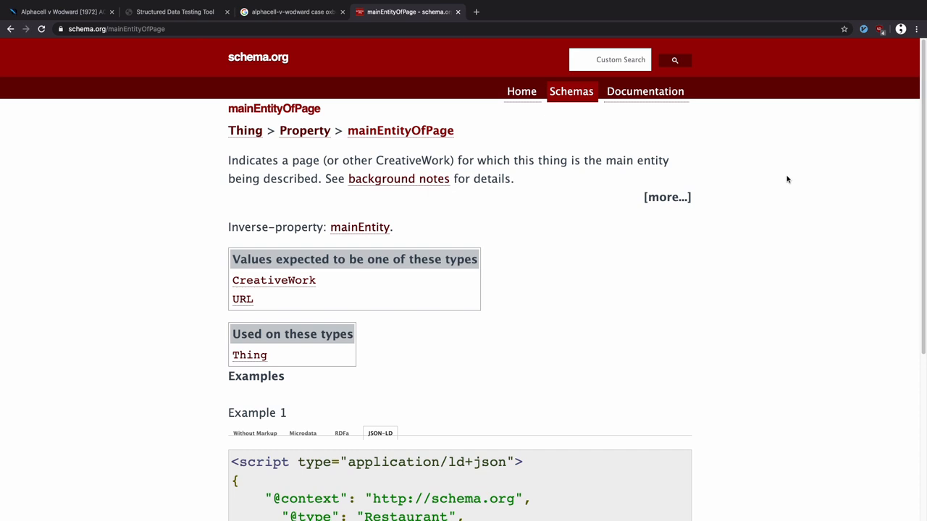
# - Scroll the schema.org mainEntityOfPage page down to its JSON-LD example
pyautogui.scroll(-3)
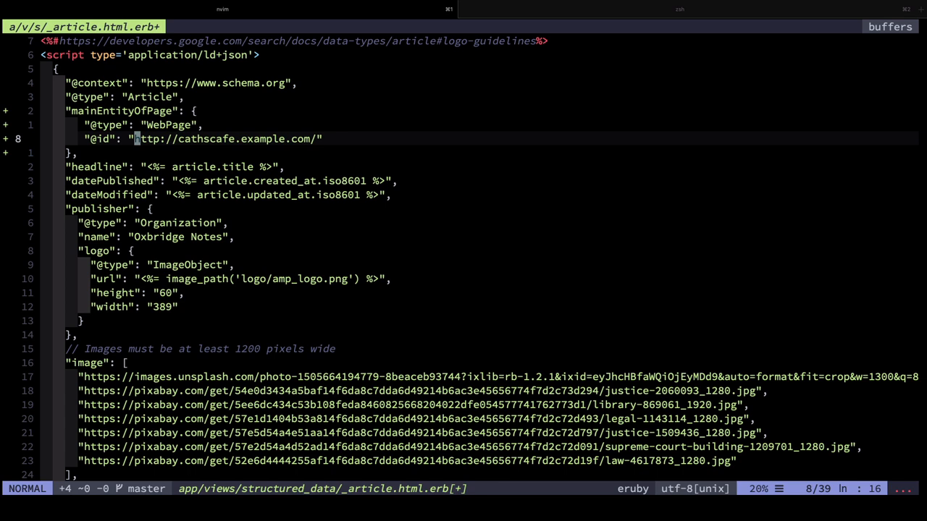
pyautogui.write('<% %>"')
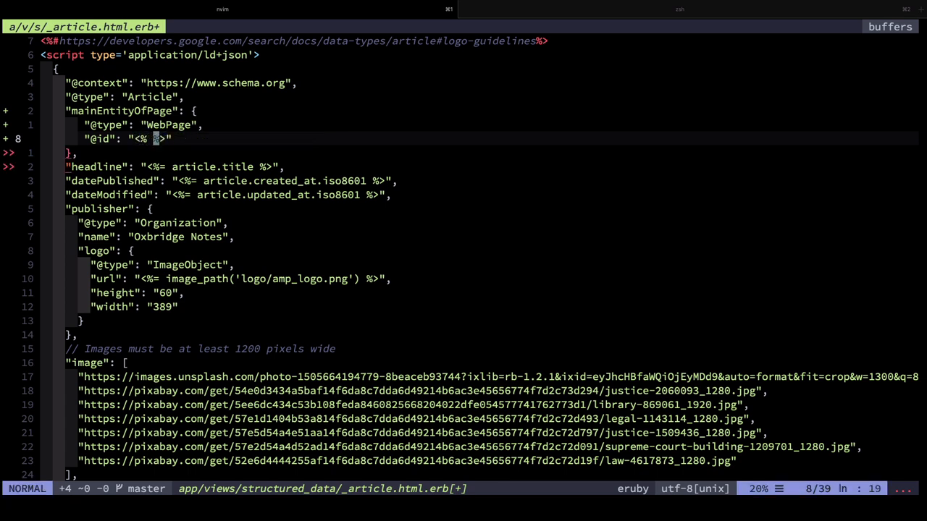
pyautogui.write('current_ur')
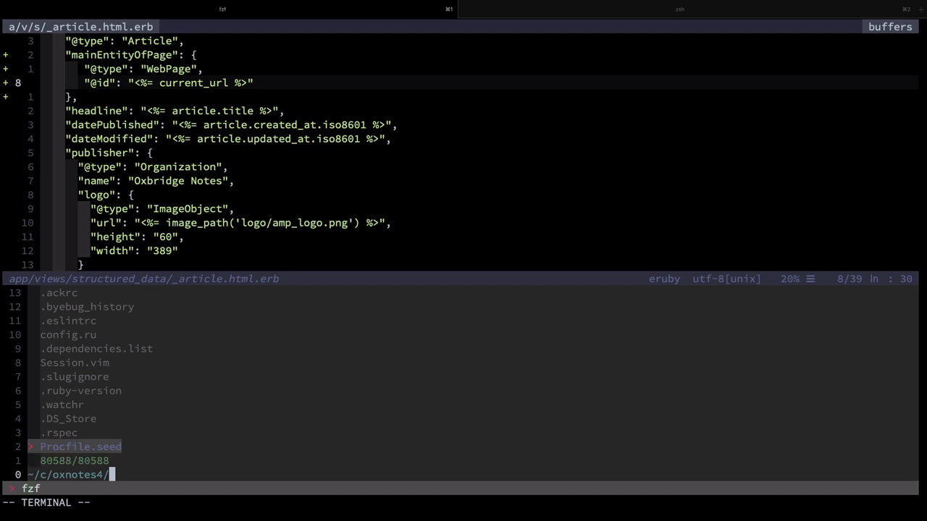
pyautogui.write('law case spe')
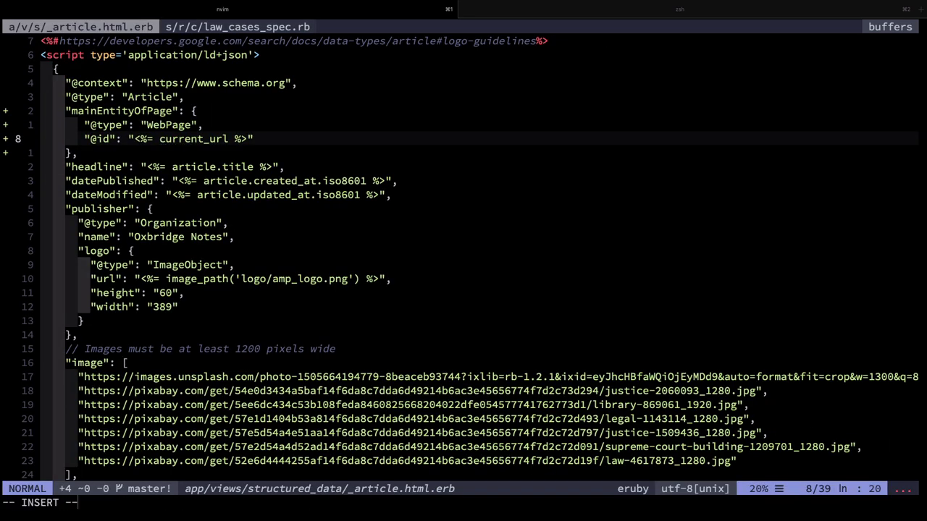
pyautogui.write('request.original')
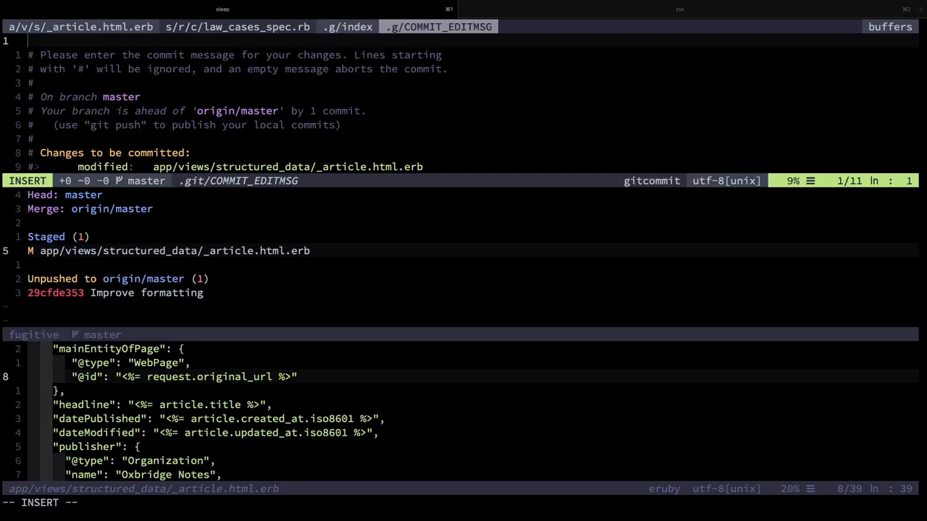
pyautogui.write('Add mainEntity to')
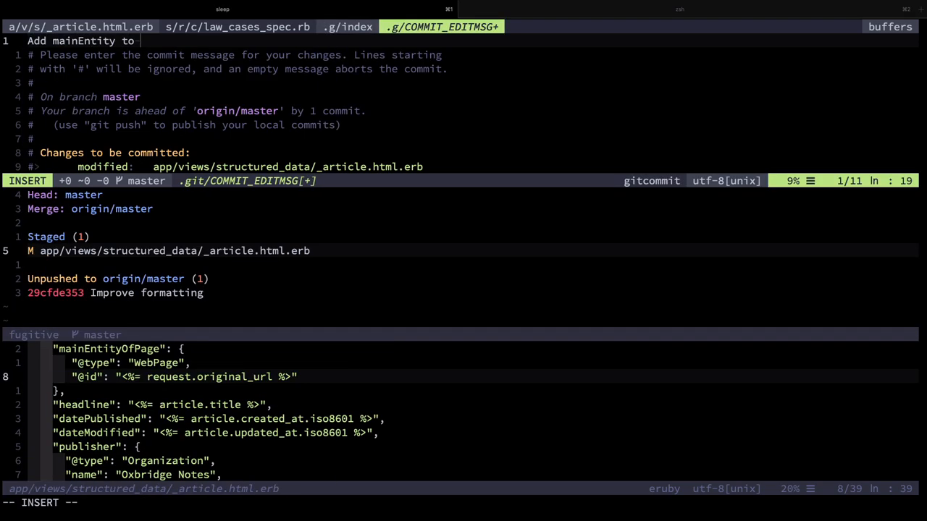
pyautogui.write('article structured data')
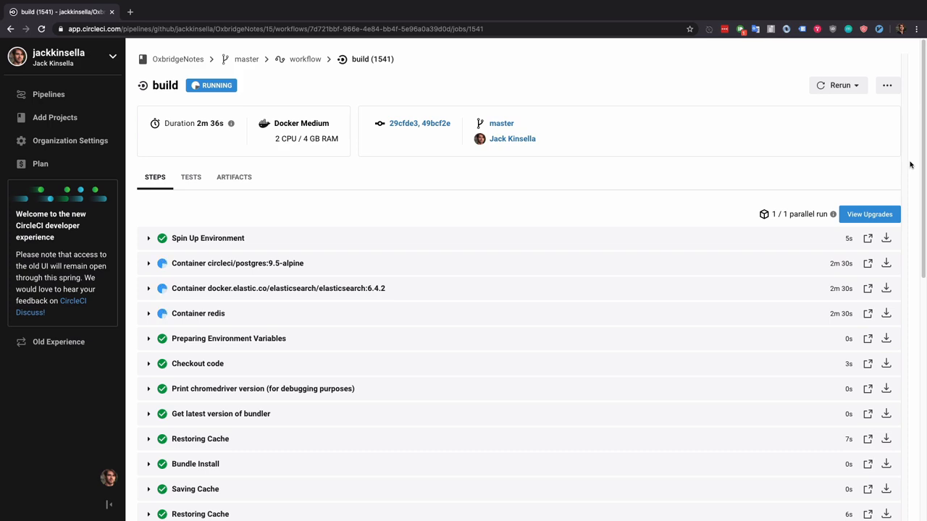
pyautogui.scroll(-3)
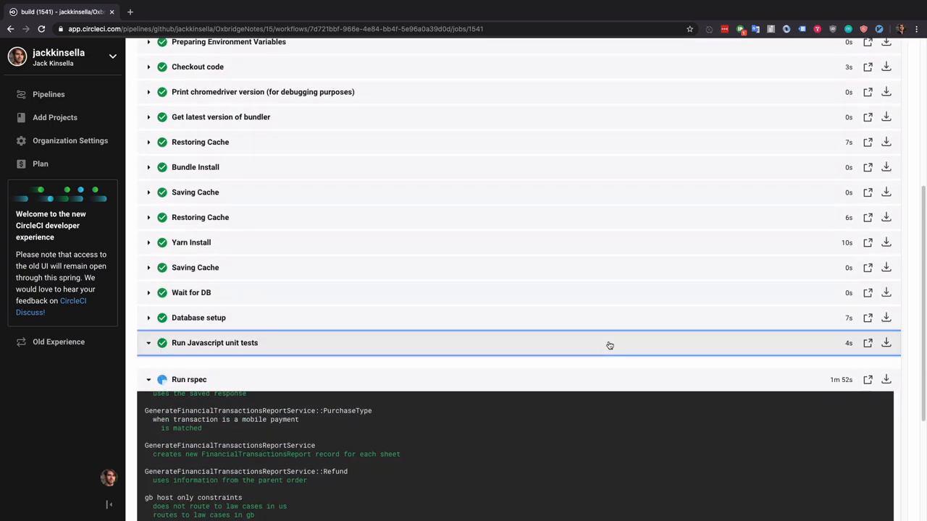
pyautogui.scroll(-3)
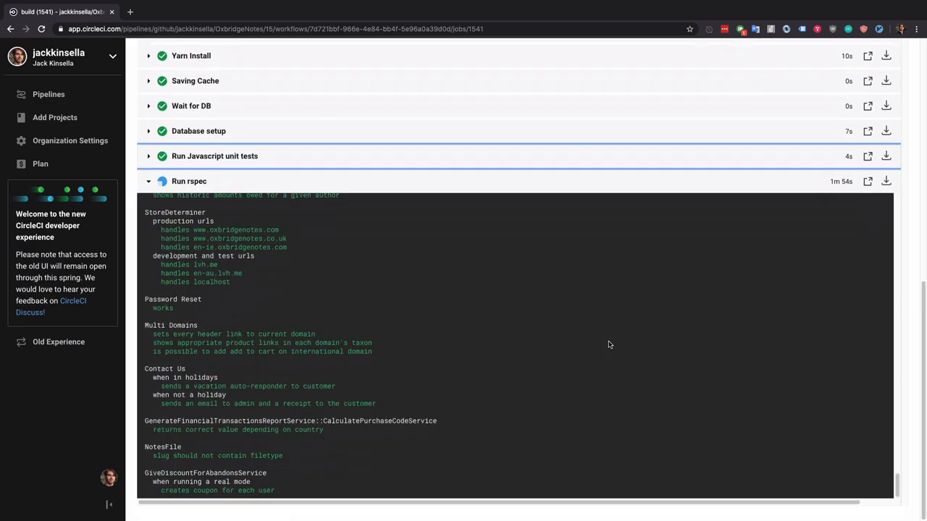
pyautogui.scroll(-3)
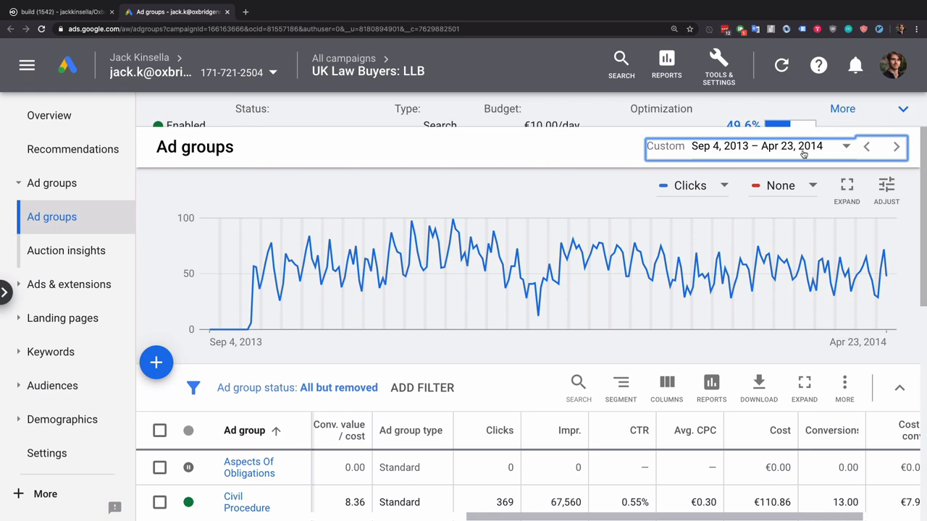
# - Set the Google Ads date range to this month and scroll to the ad groups table
pyautogui.click(774, 147)
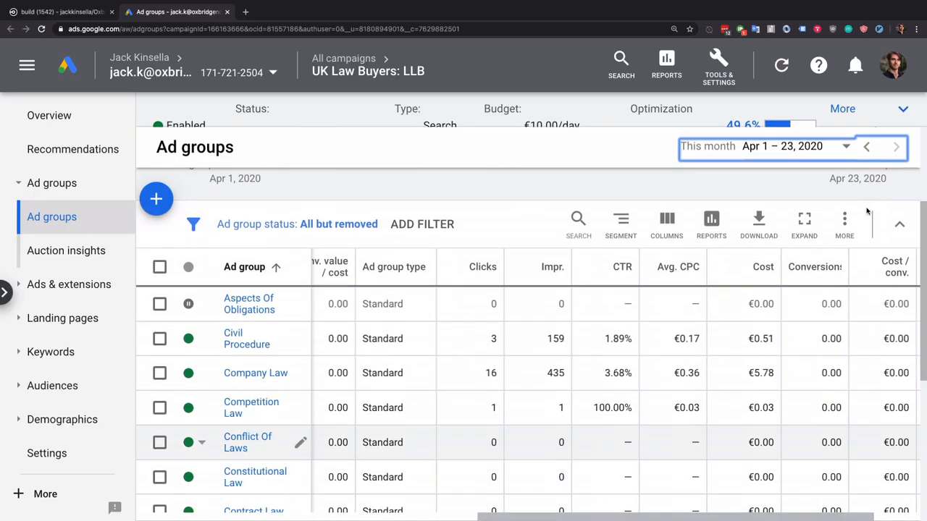
pyautogui.scroll(-3)
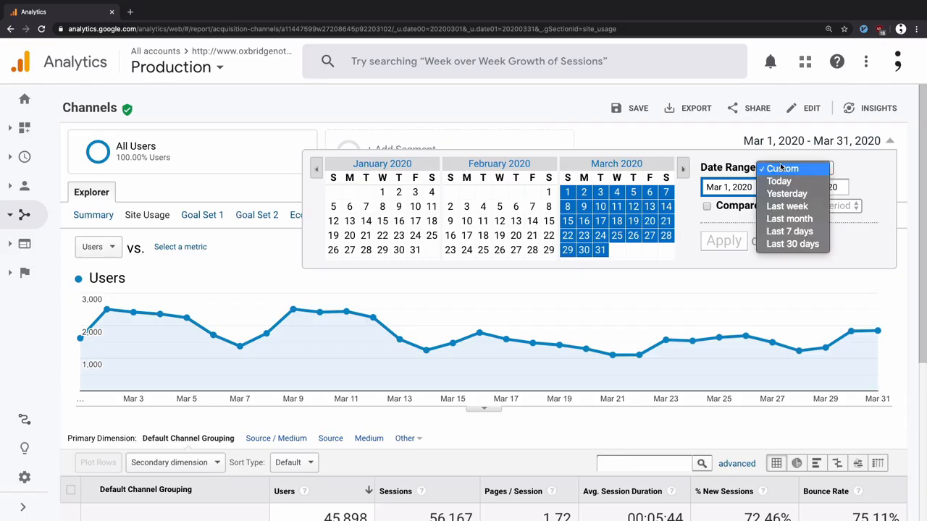
# - Apply the 'Last 30 days' date range to the Channels report
pyautogui.click(792, 243)
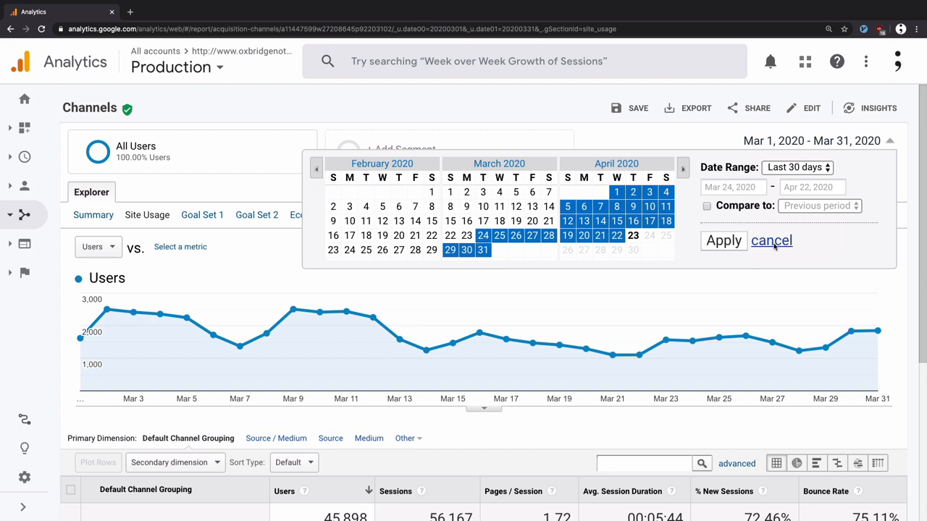
pyautogui.click(723, 240)
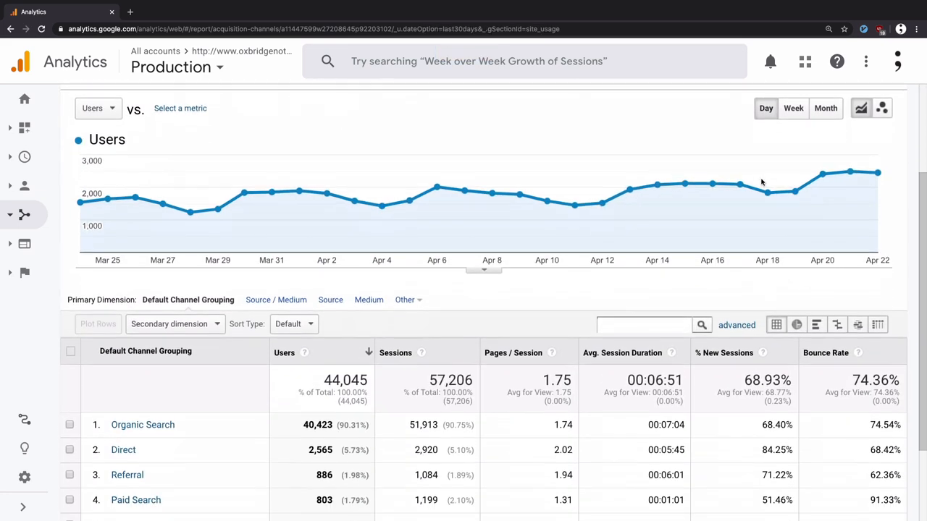
pyautogui.scroll(-3)
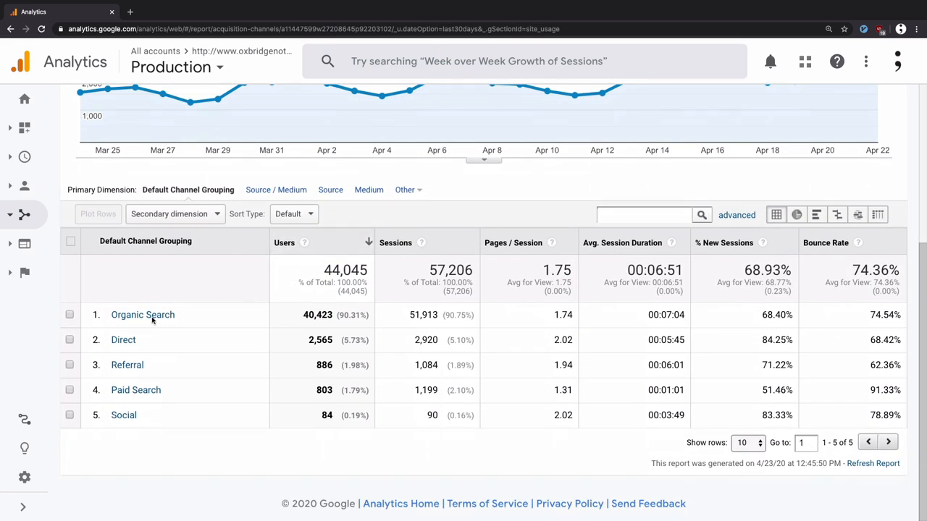
# - Select the 40,423 Organic Search users figure and multiply it by 0.39
pyautogui.click(142, 314)
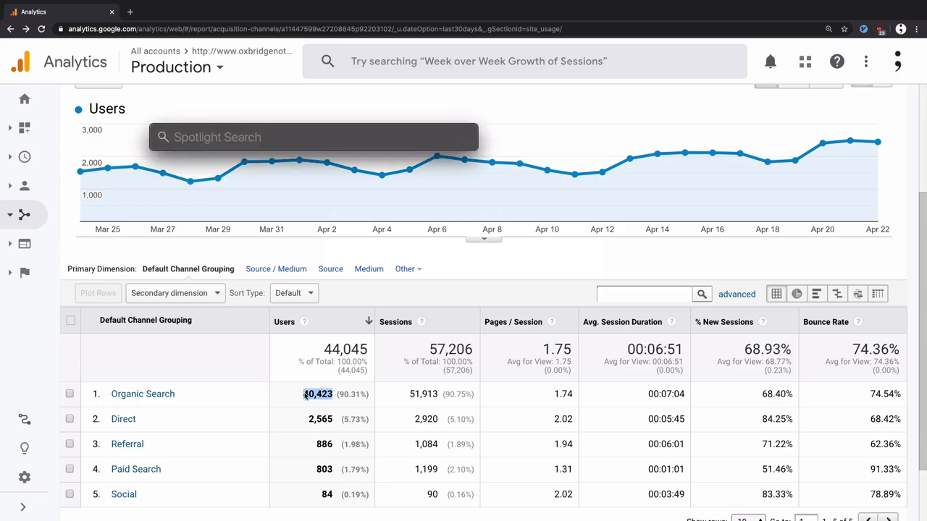
pyautogui.write('40423')
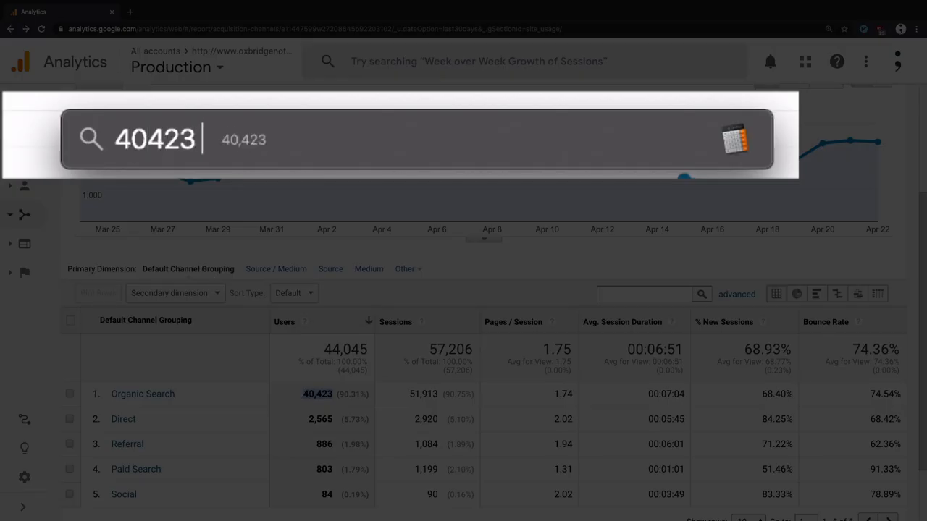
pyautogui.write('*')
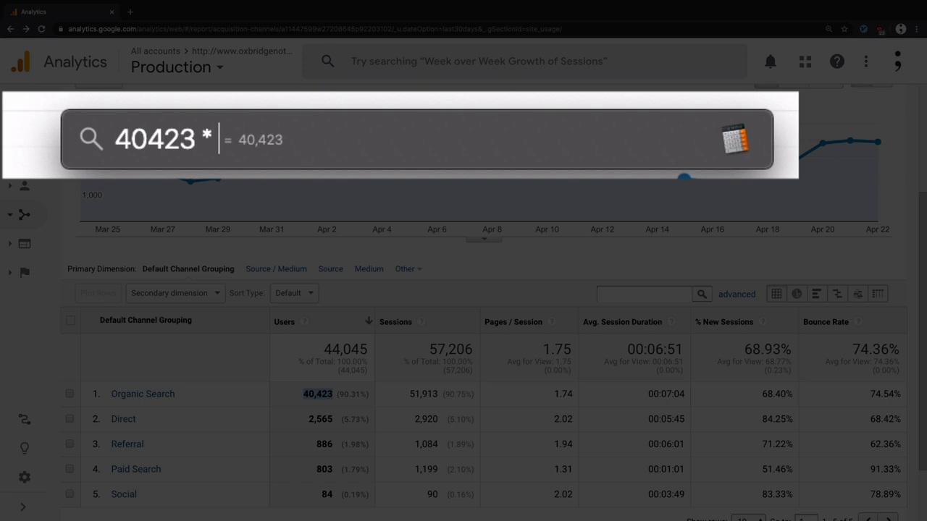
pyautogui.write('0.39')
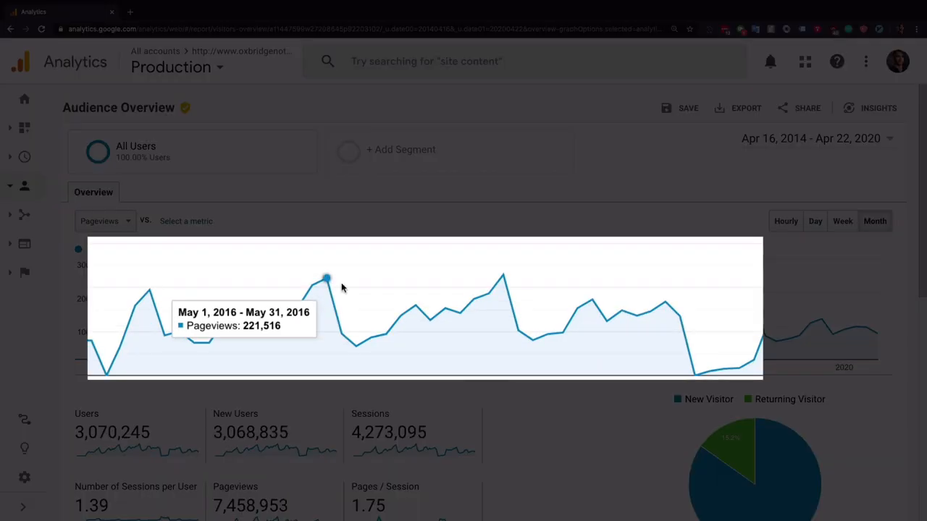
pyautogui.moveTo(504, 277)
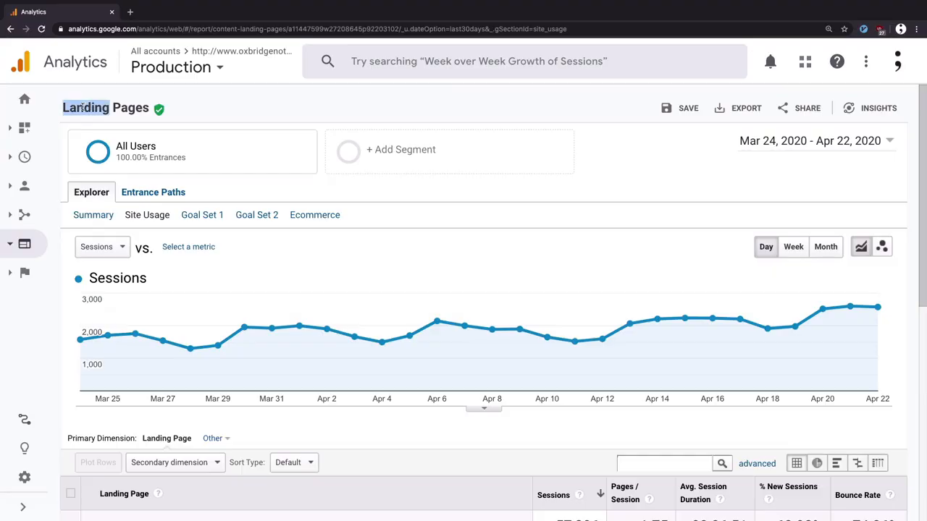
# - Change the Landing Pages filter from 'samples' to 'cases' and select the 34.85% sessions share
pyautogui.doubleClick(85, 108)
pyautogui.write('samples')
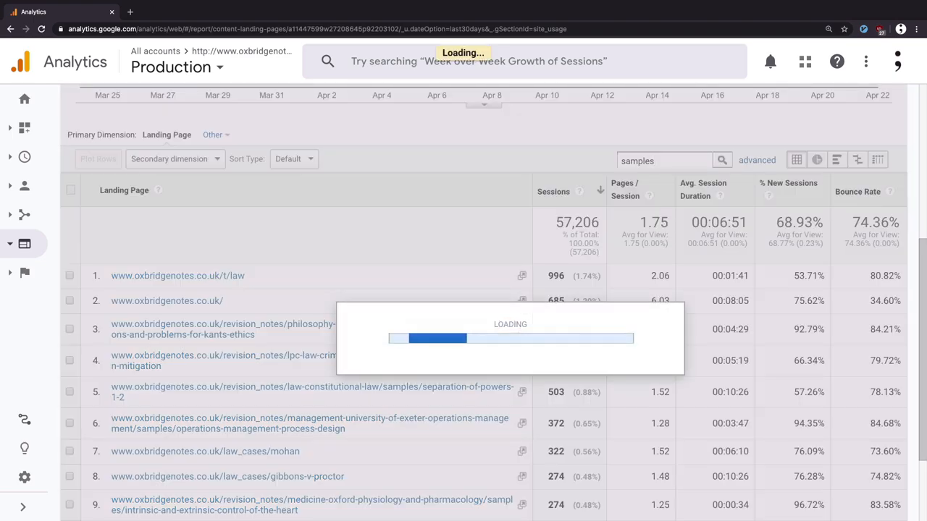
pyautogui.click(721, 160)
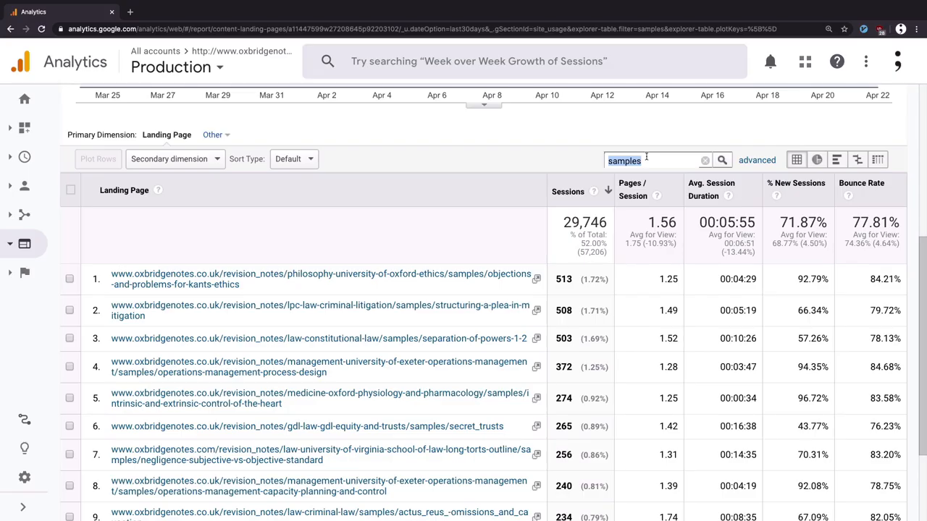
pyautogui.write('cases')
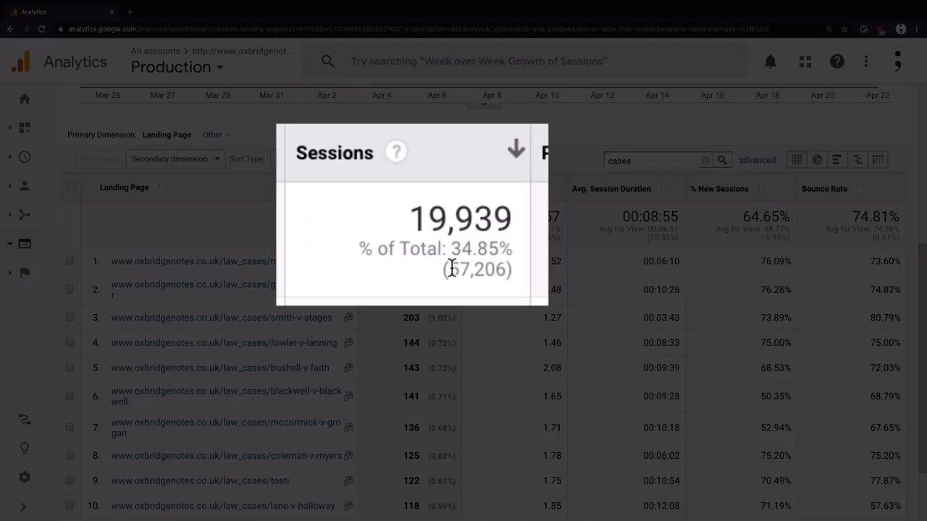
pyautogui.doubleClick(478, 248)
pyautogui.write('34')
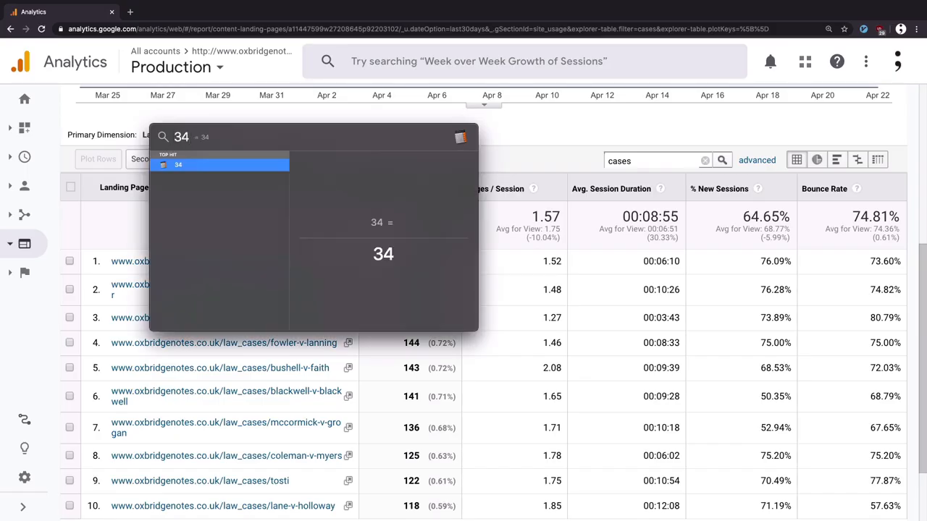
pyautogui.write('+ 57')
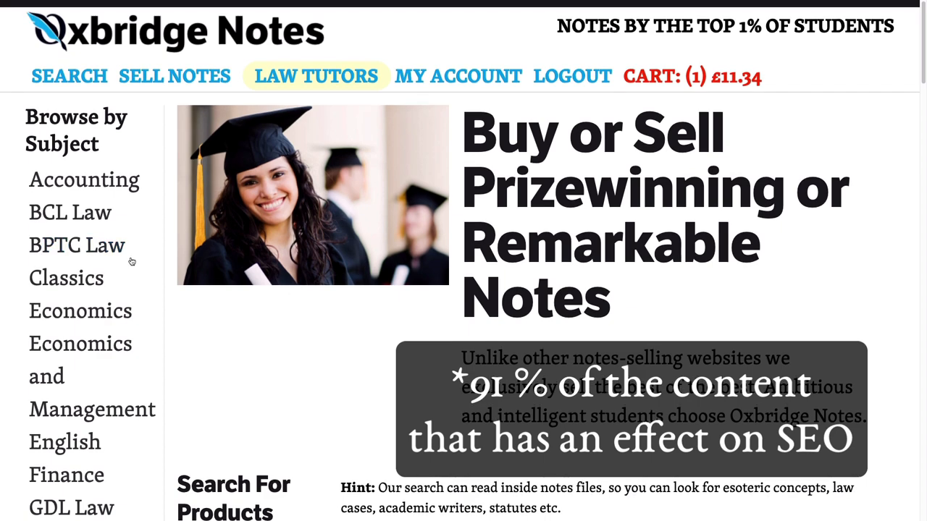
# - Scroll a sample notes page past its PDF preview to the plain-text extract
pyautogui.scroll(-3)
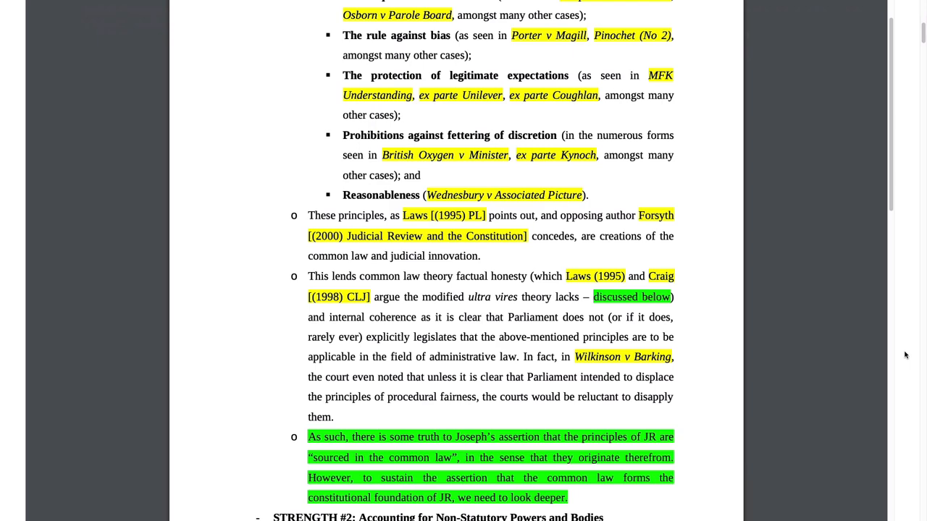
pyautogui.scroll(-3)
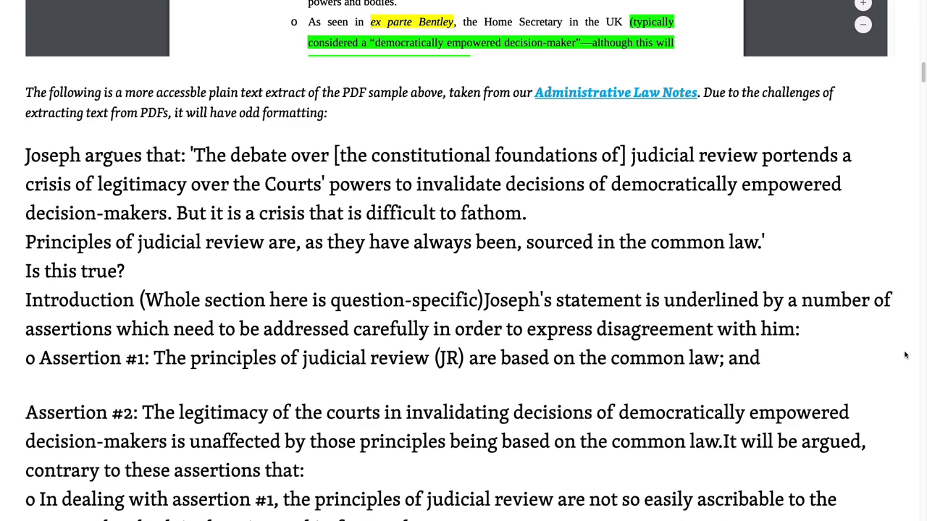
pyautogui.scroll(-3)
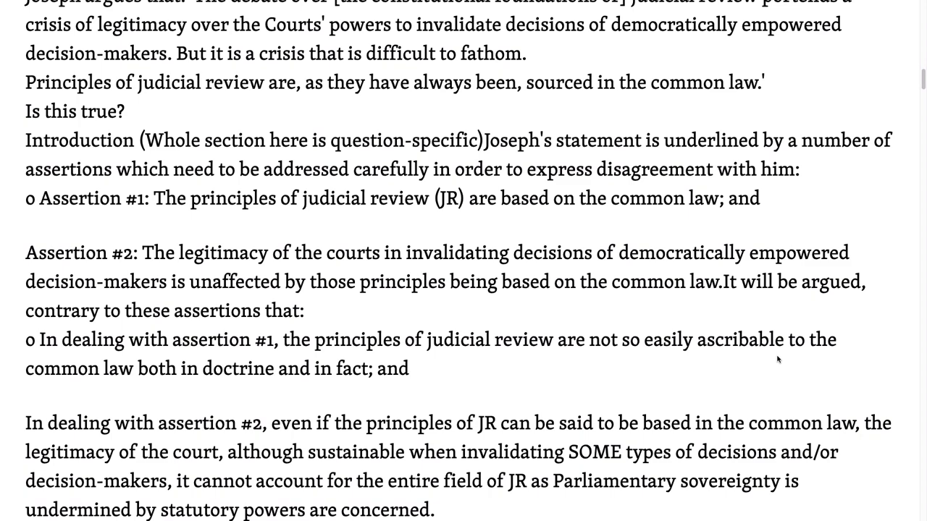
pyautogui.scroll(-3)
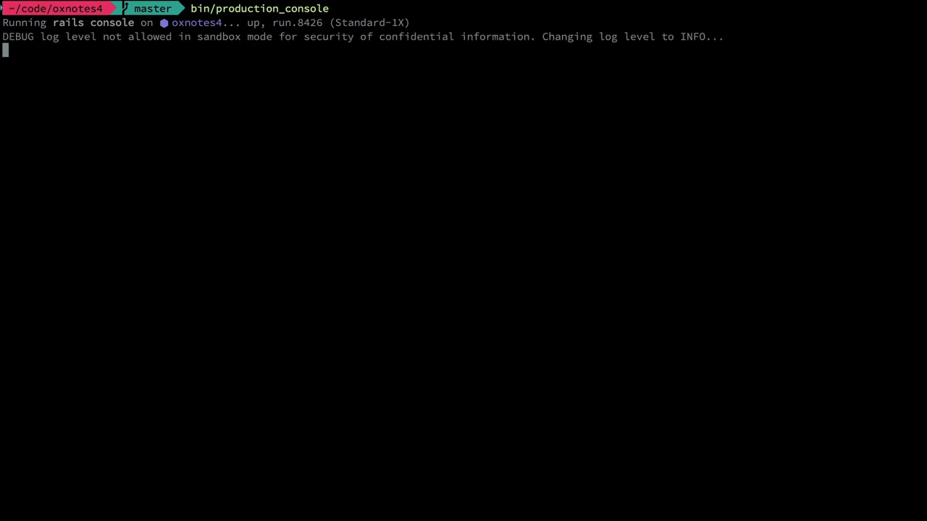
# - Run NotesFile.with_samples.count (8,608) and LawCase.count in the production console
pyautogui.write('Not')
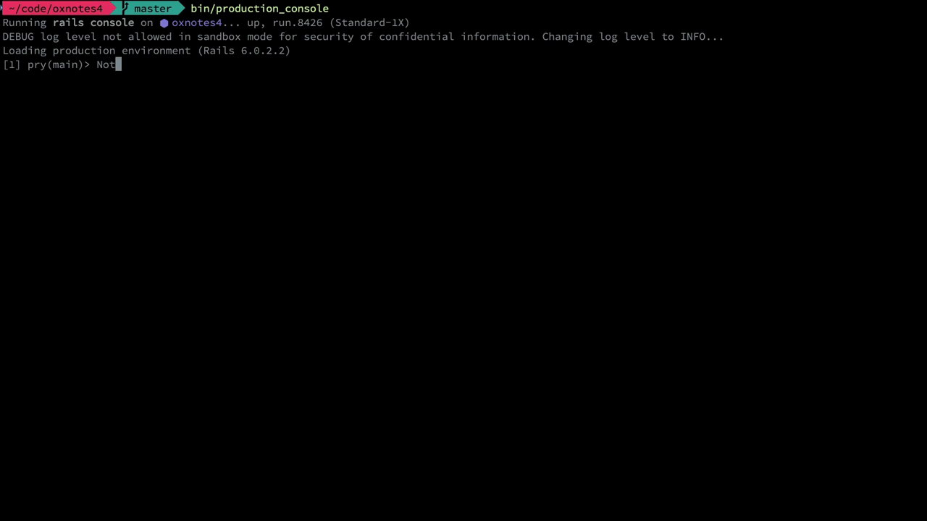
pyautogui.write('esFile.wit')
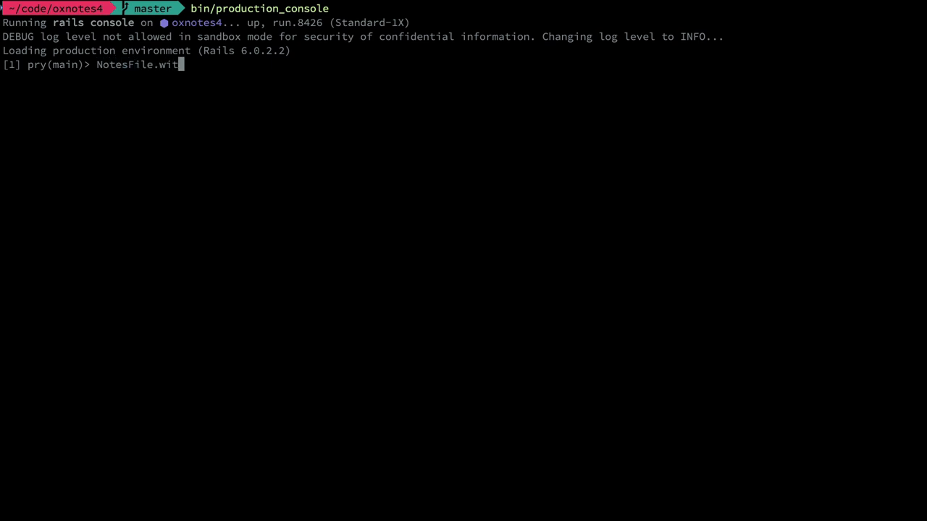
pyautogui.write('h_samples.count')
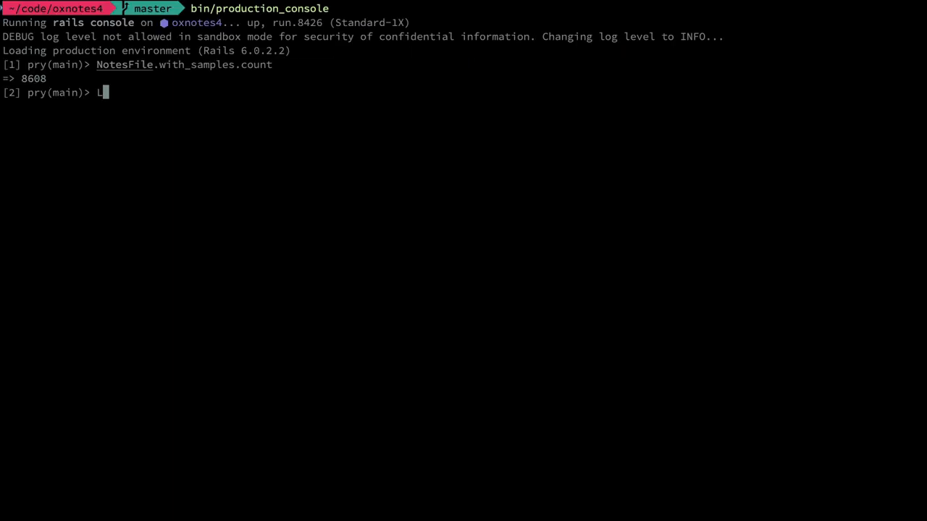
pyautogui.write('awCase.count')
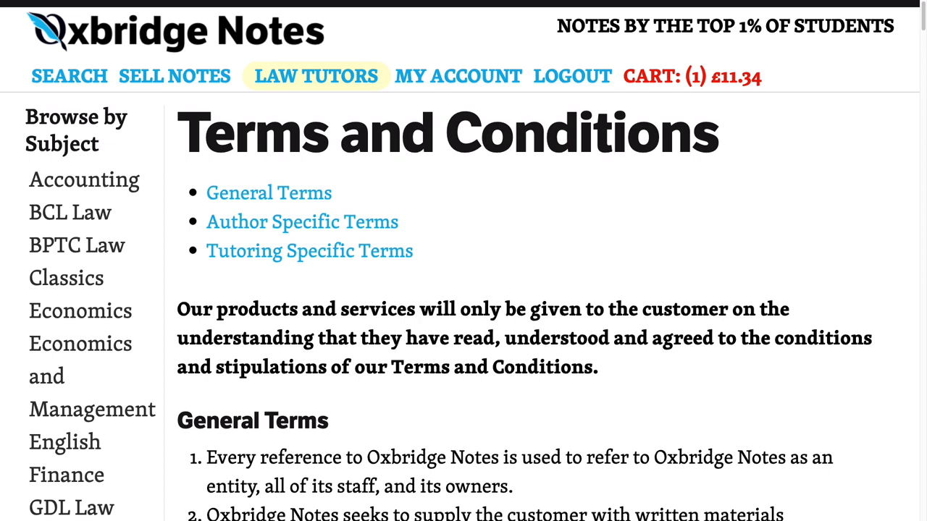
# - Scroll through the Oxbridge Notes Terms and Conditions page
pyautogui.scroll(-3)
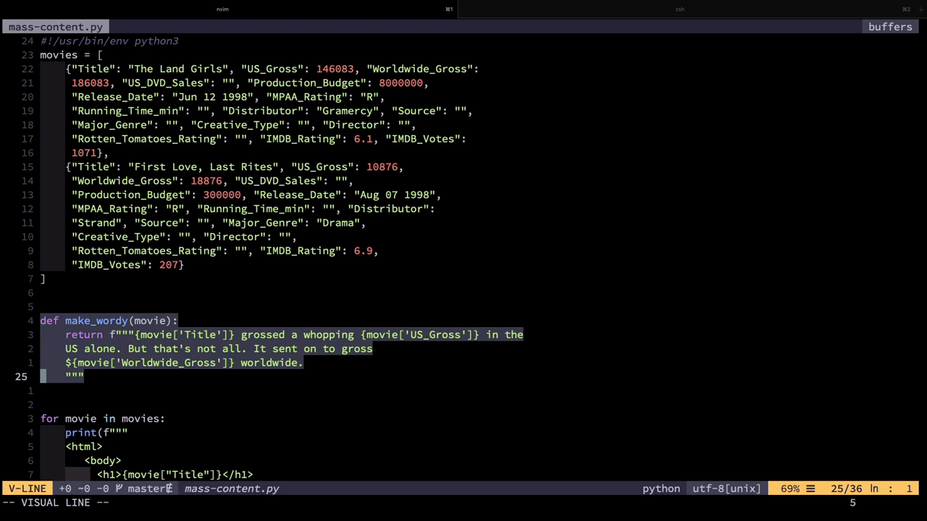
# - Search mass-content.py for 'mov' to highlight every movie and movies reference
pyautogui.write('/mov')
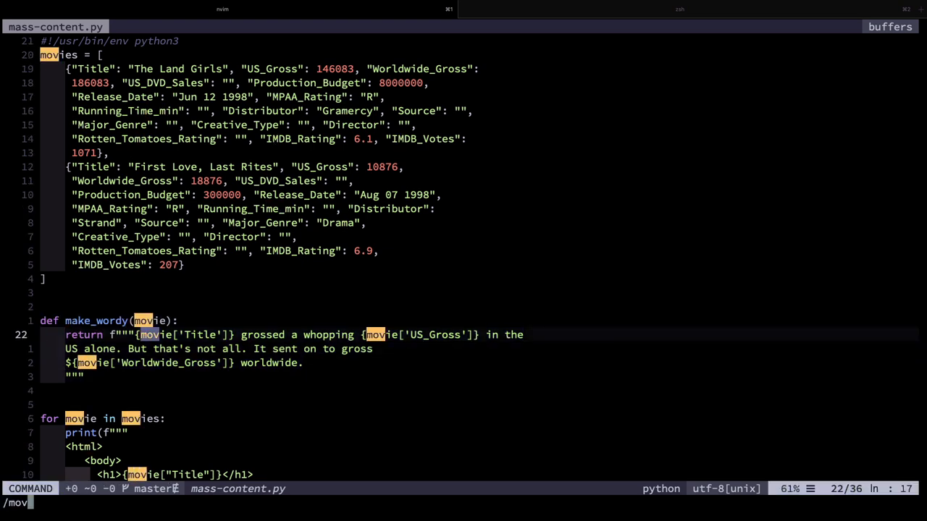